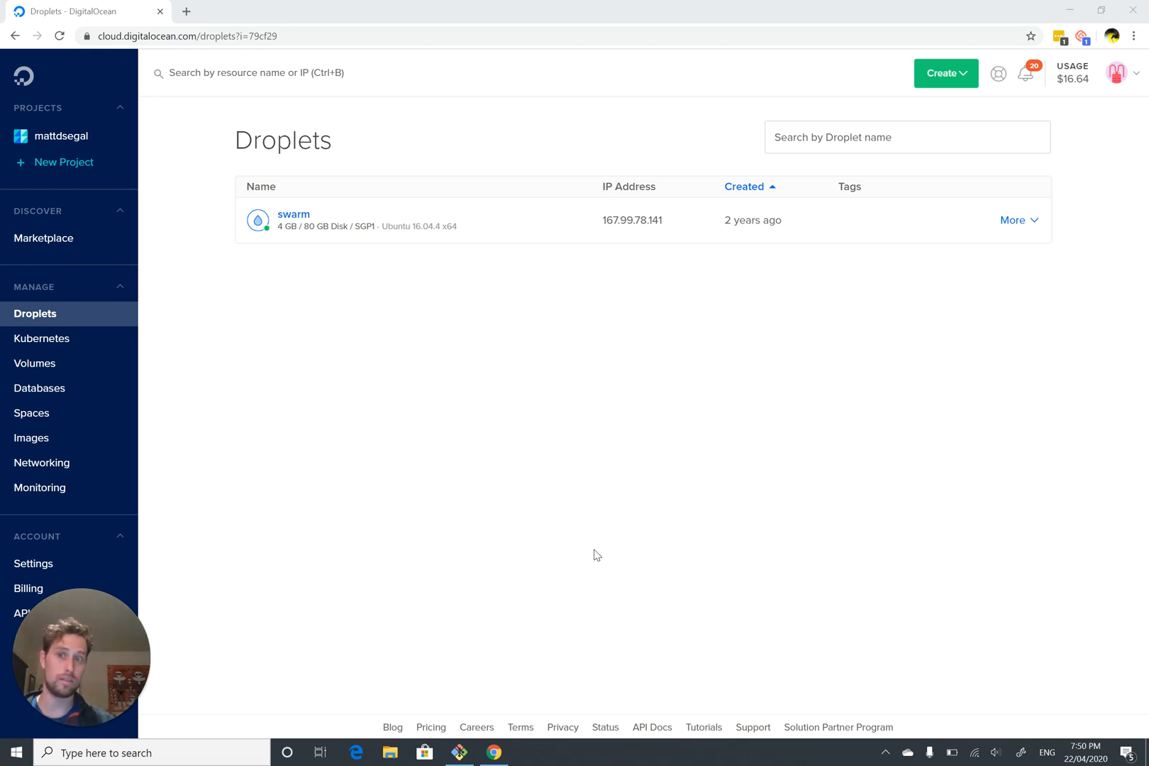
mouse_move(872, 427)
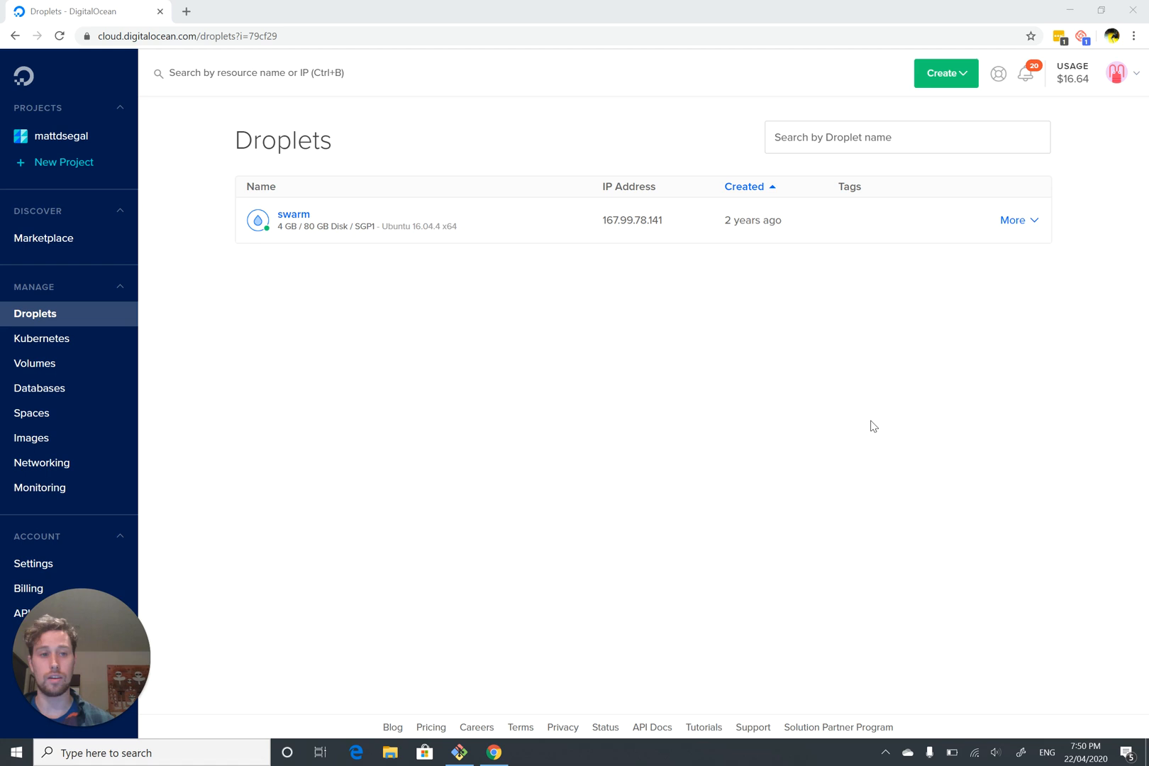
mouse_move(166, 171)
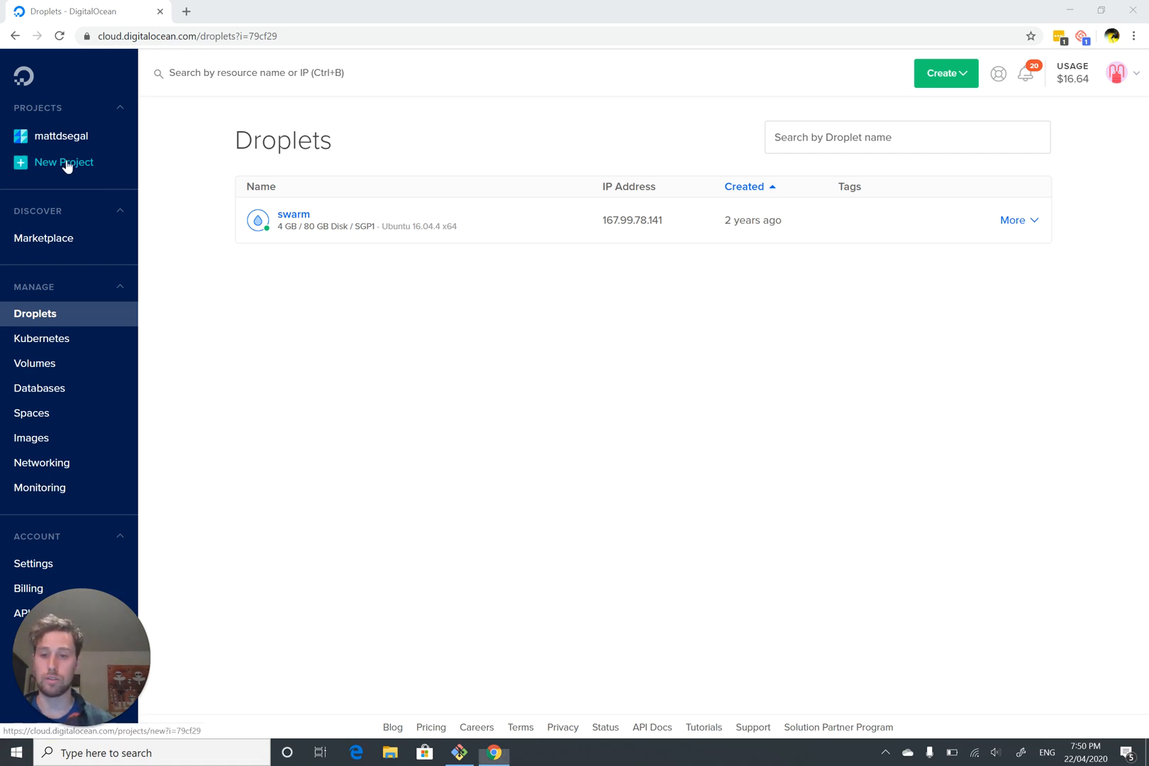
Create a project named django-tute with Web Application as its purpose.
click(64, 162)
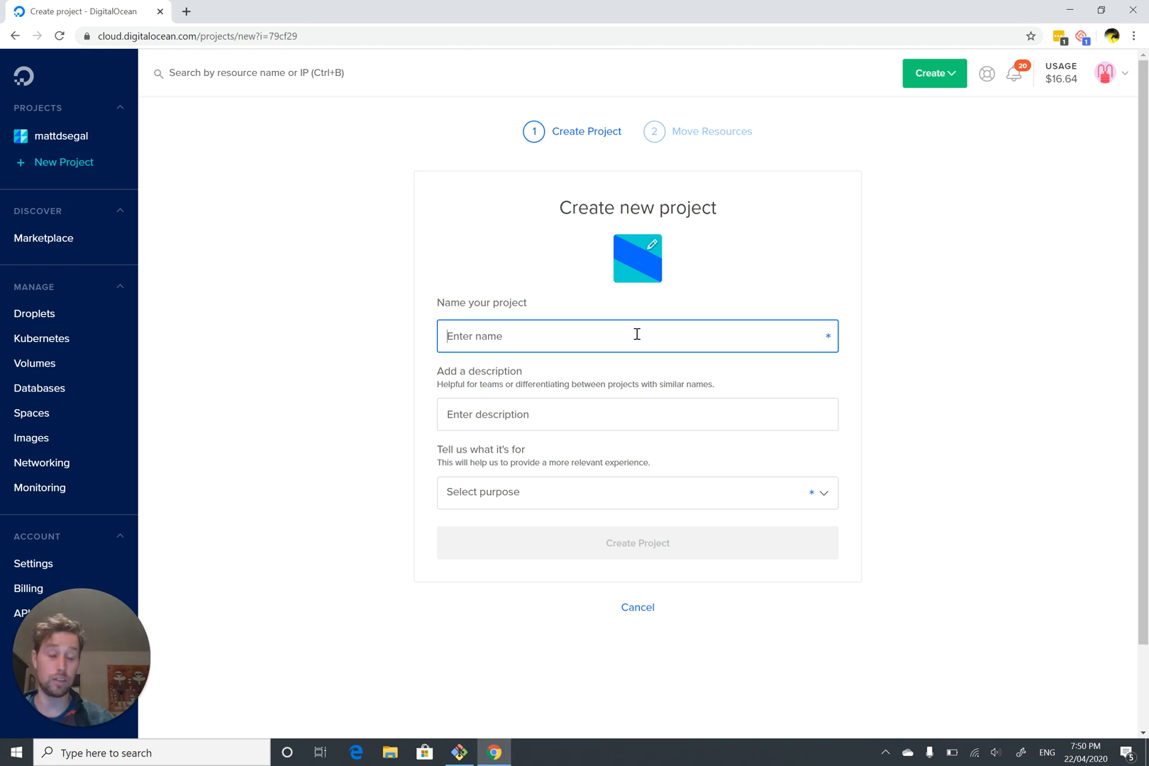
text(dj)
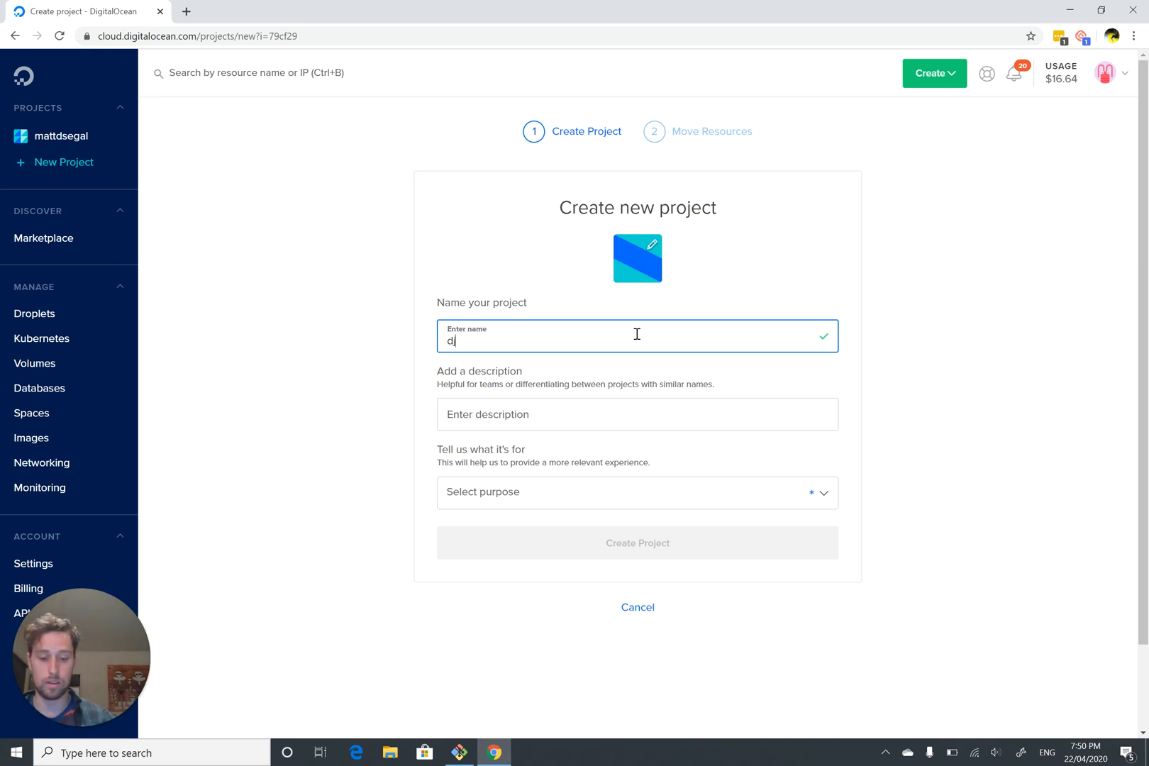
text(ango-tute)
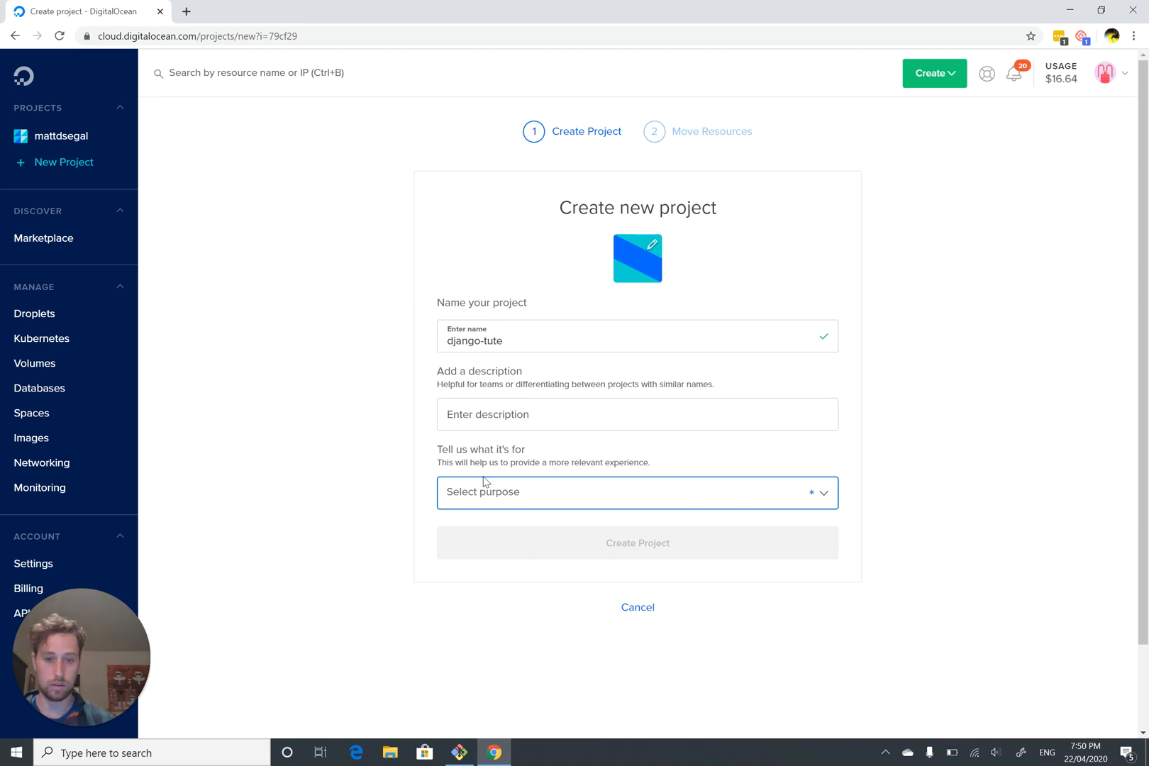
click(630, 492)
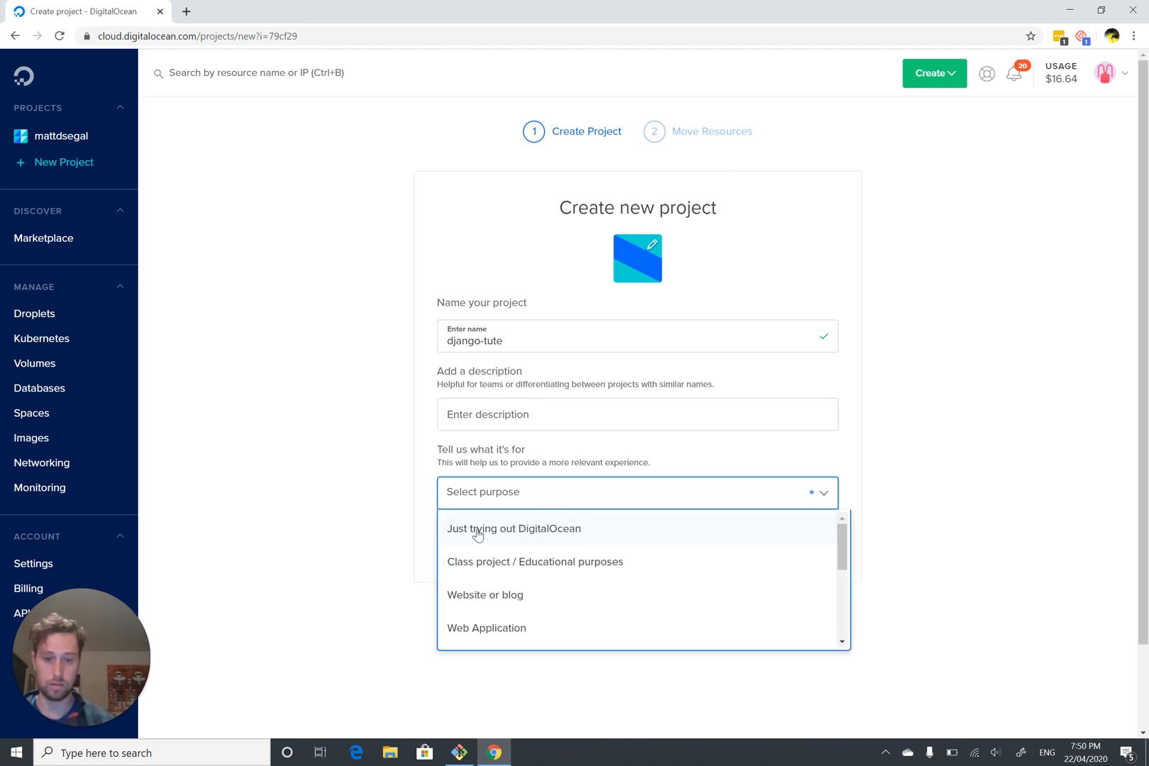
click(486, 628)
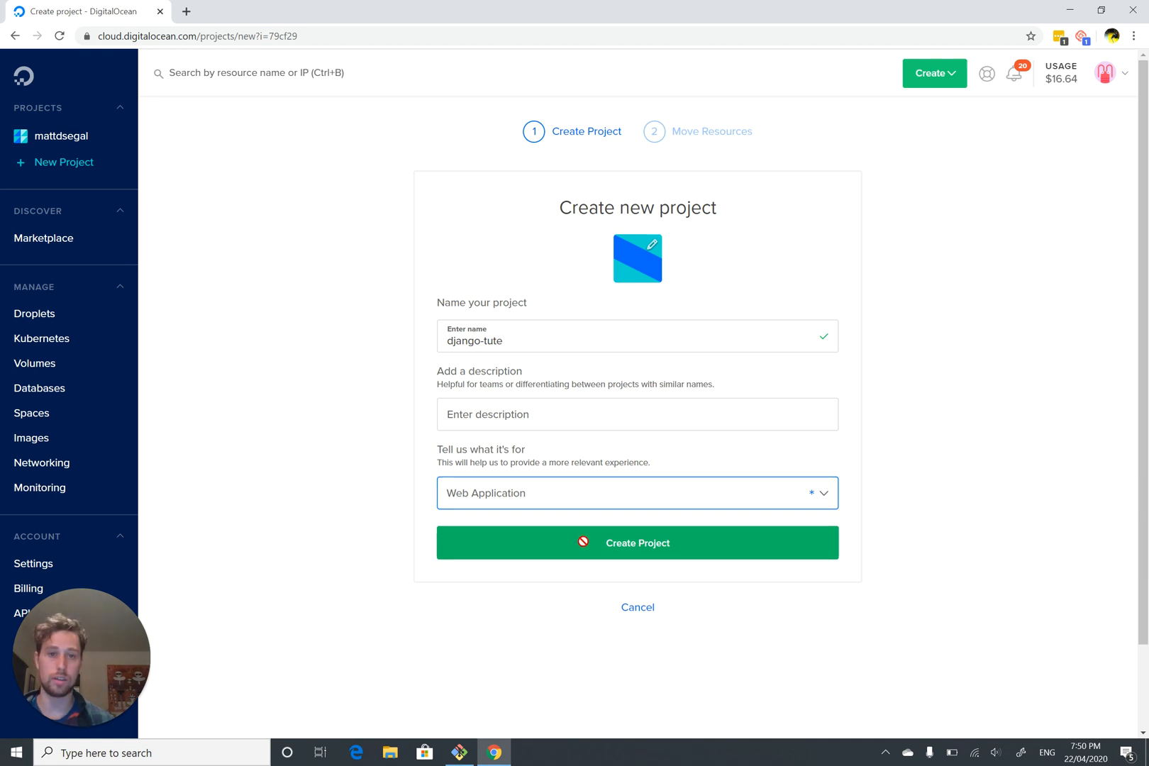
click(636, 542)
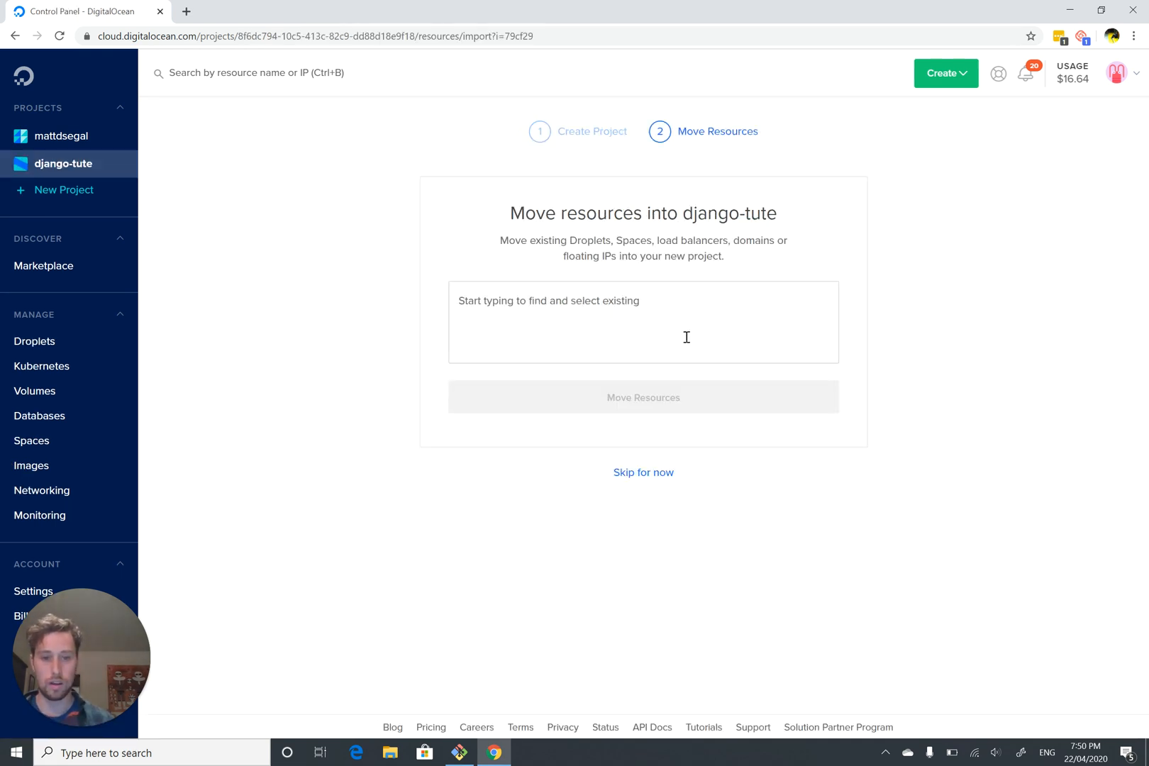
Skip moving existing resources to reach the django-tute project page.
click(642, 473)
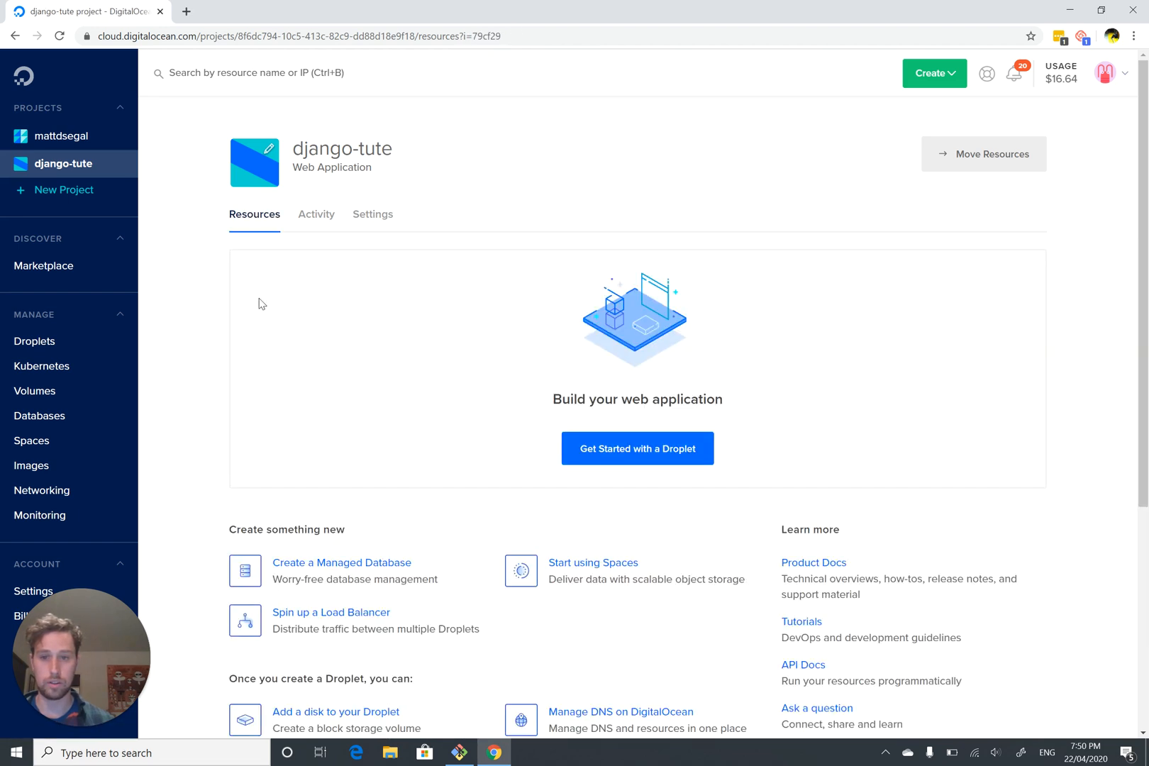
mouse_move(670, 445)
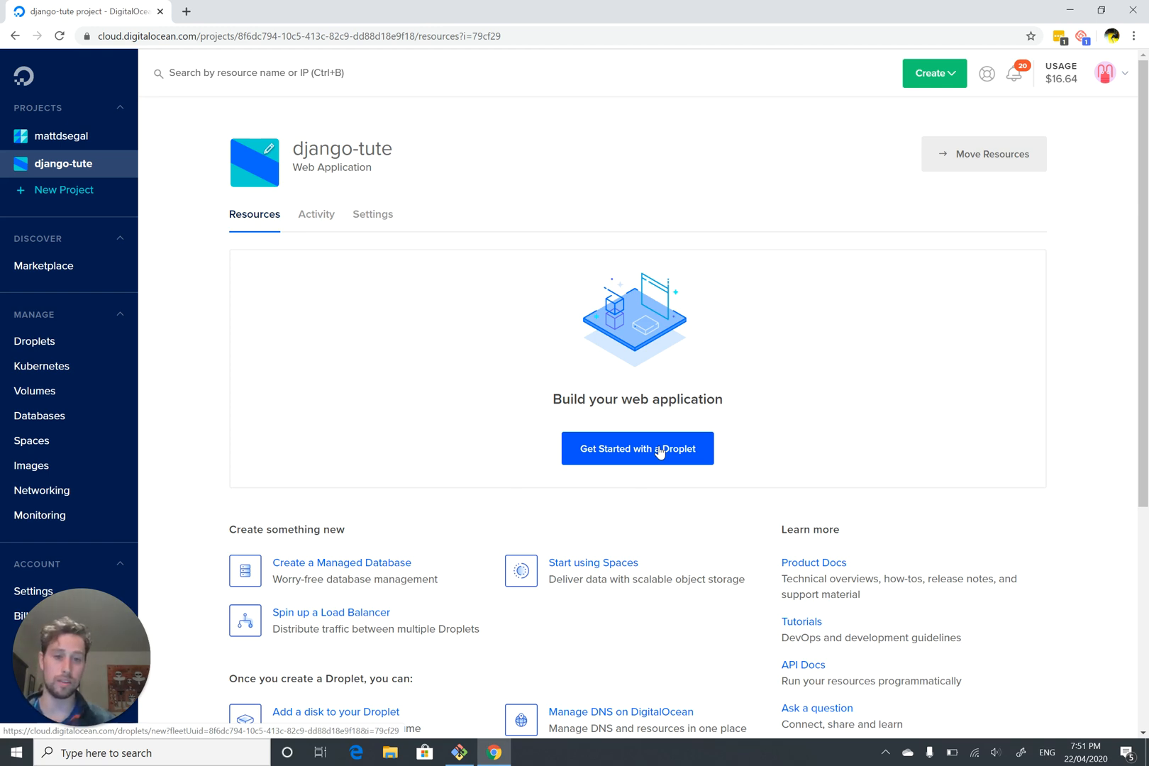
Start a droplet for django-tute and review the creation form's image, plan, region and project options.
click(637, 448)
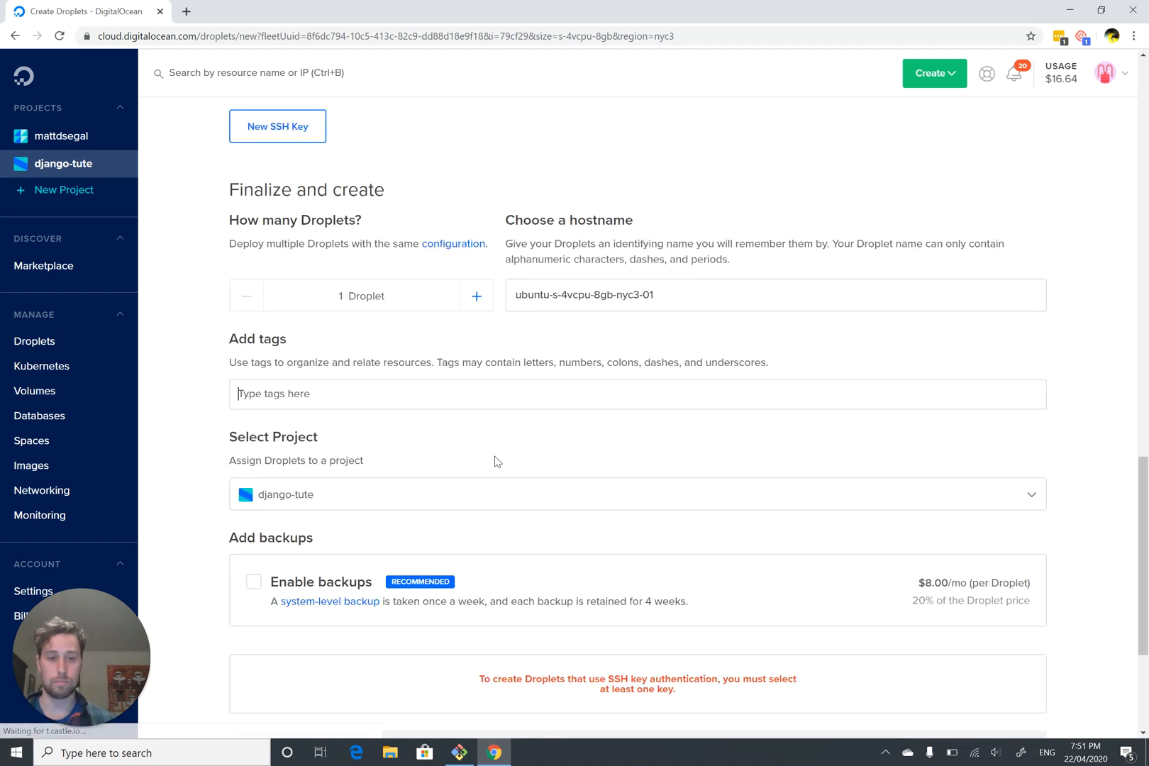
scroll(up, 3)
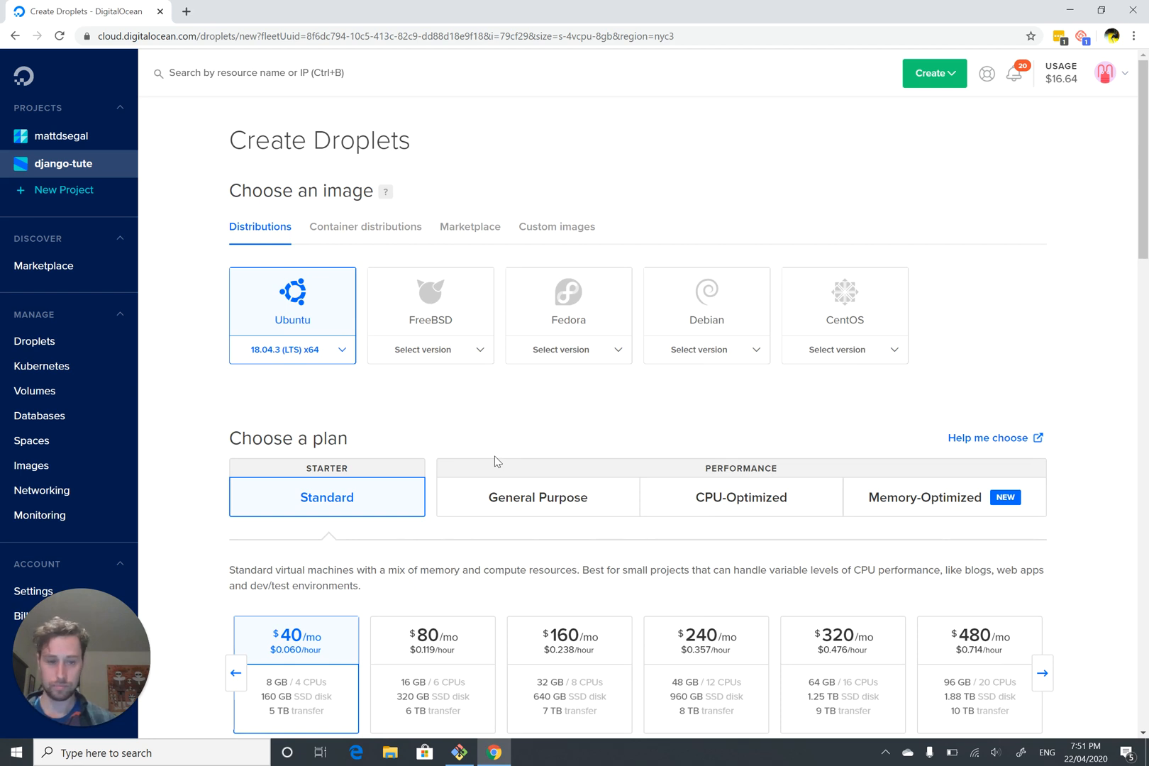
mouse_move(229, 430)
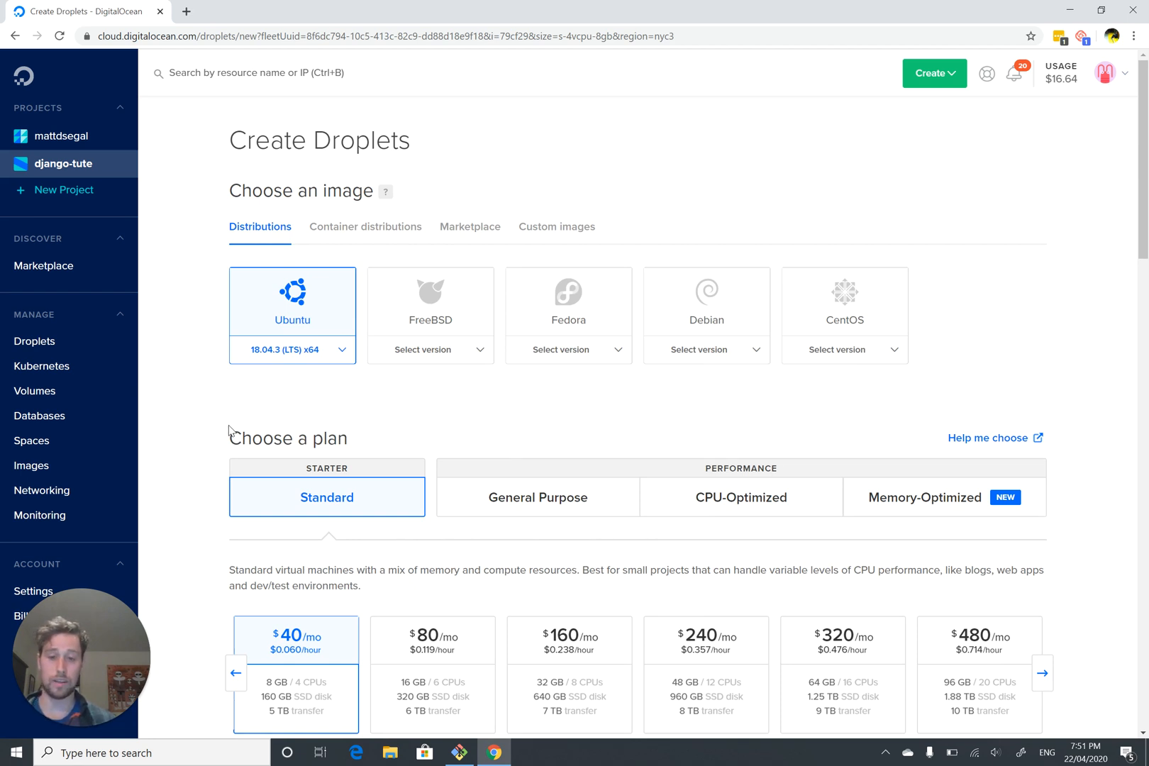
scroll(down, 3)
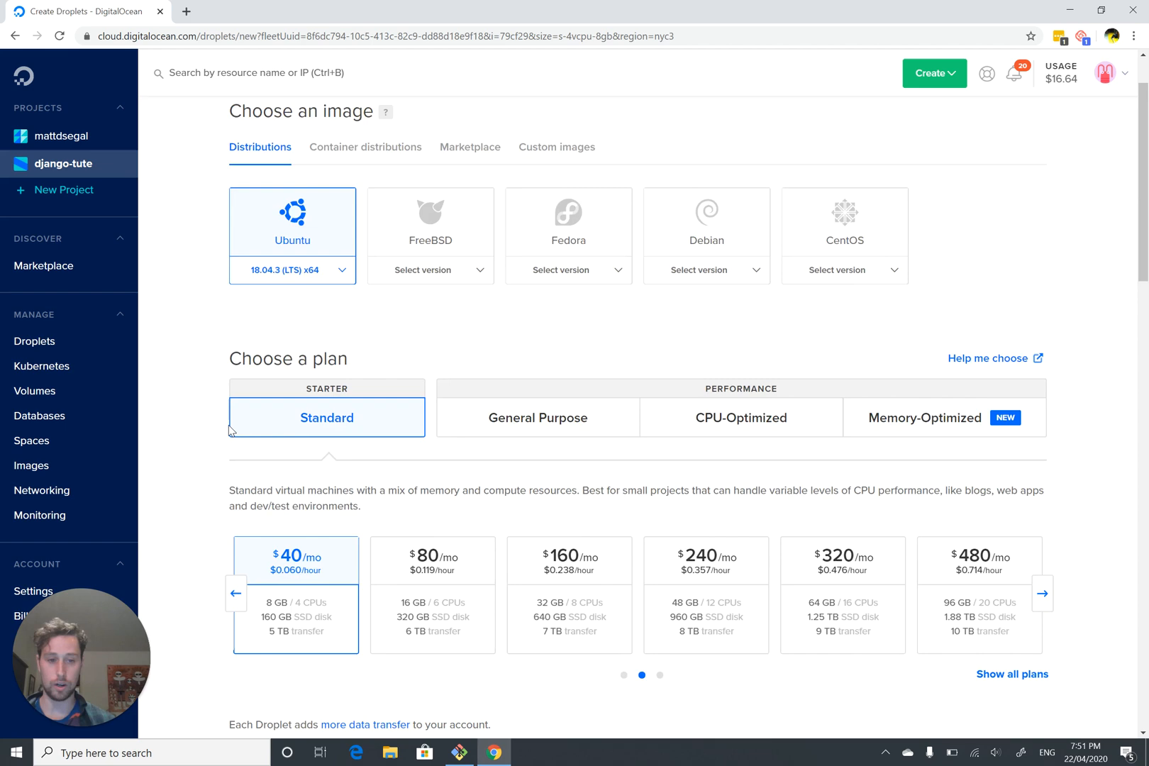
scroll(down, 3)
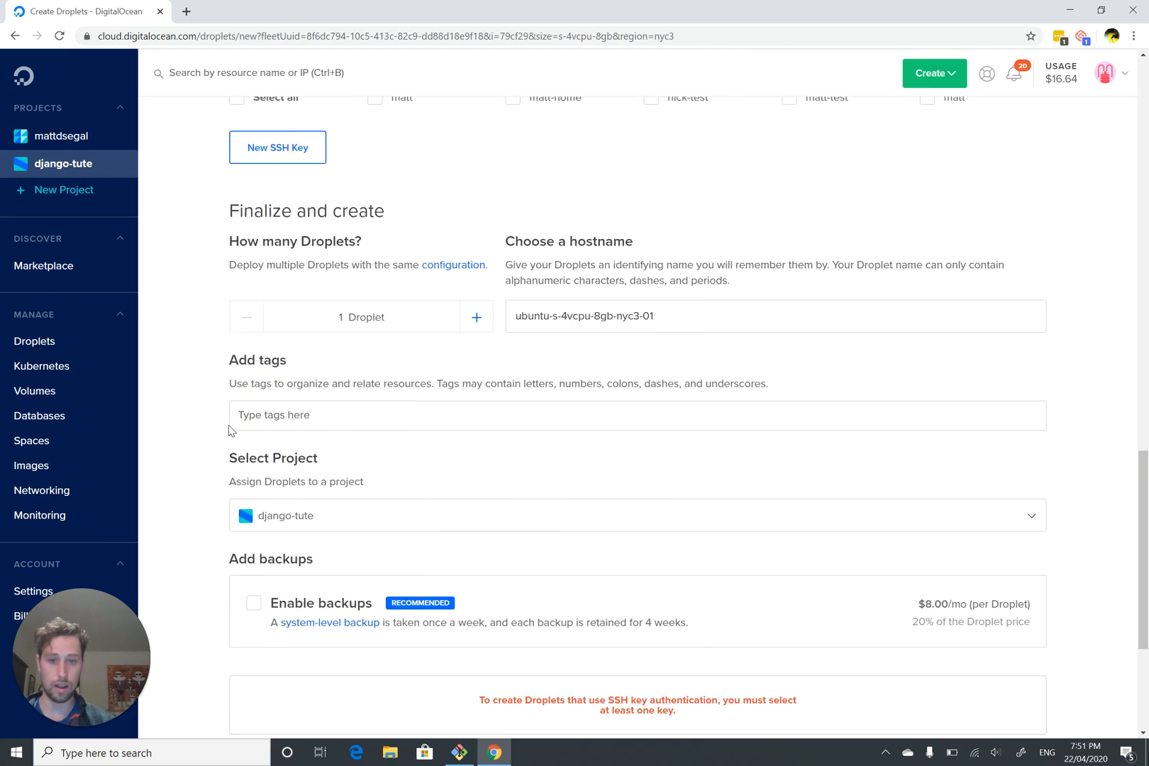
scroll(up, 3)
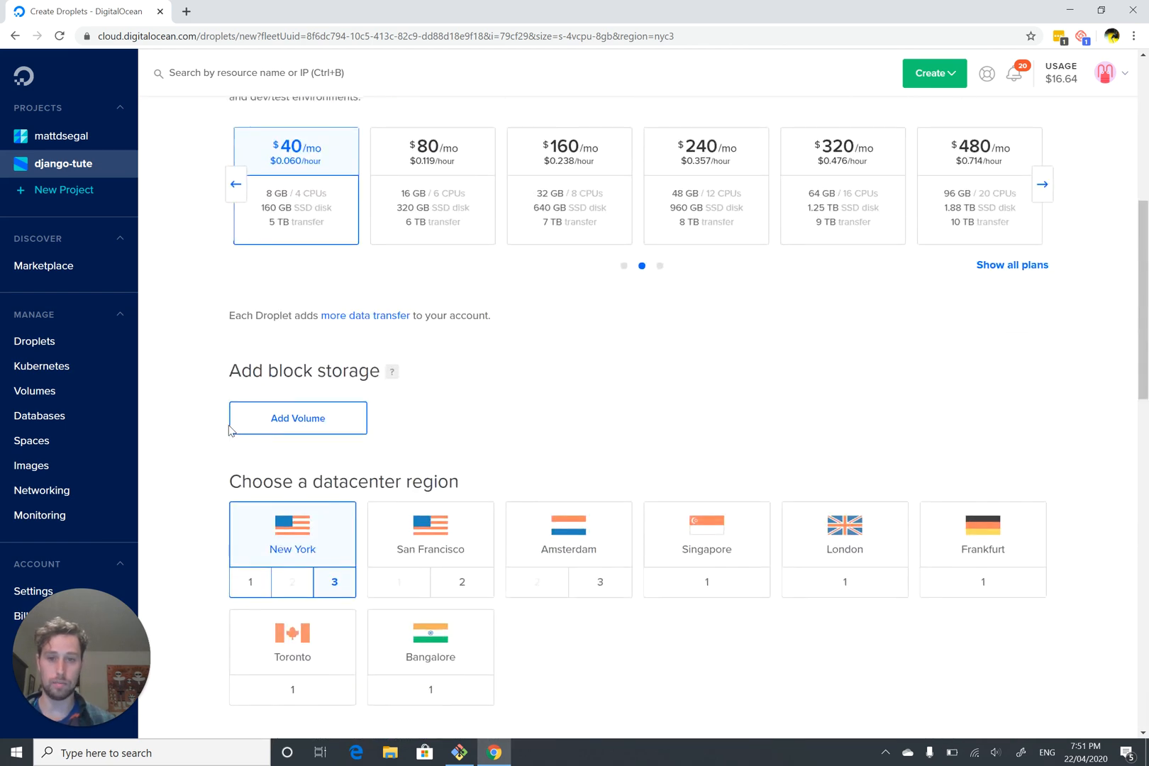
scroll(up, 3)
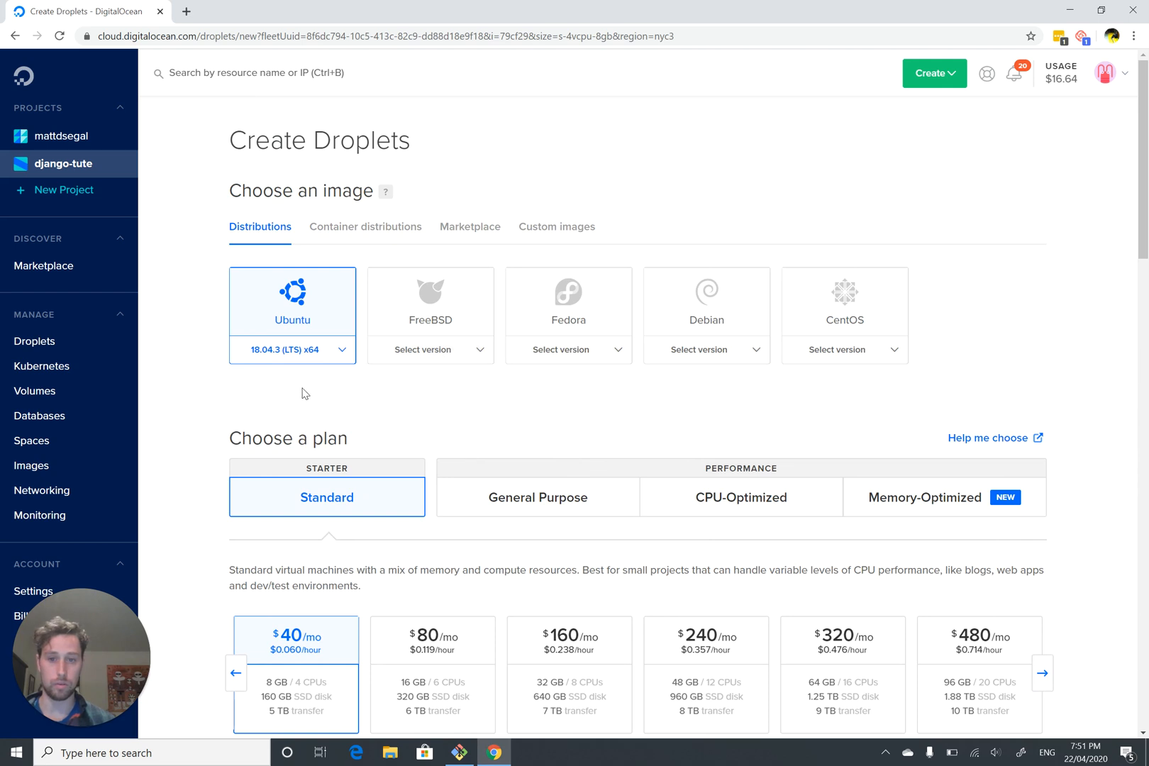
mouse_move(227, 256)
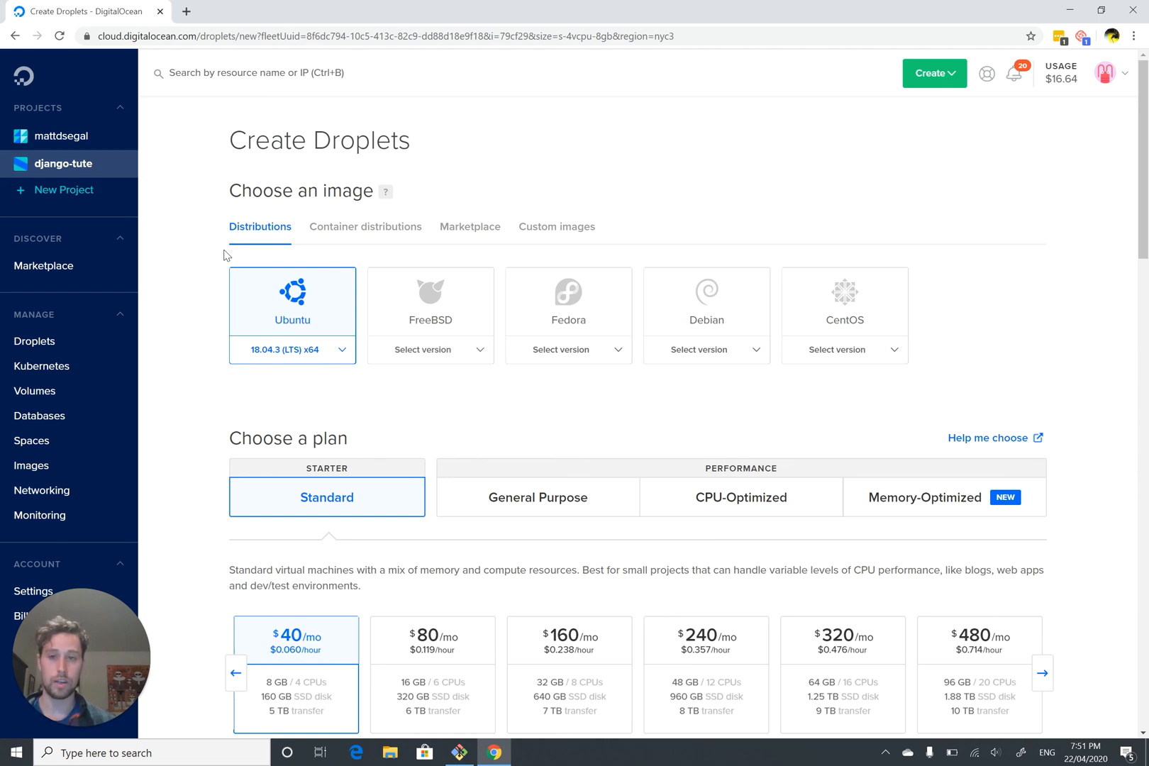
mouse_move(307, 386)
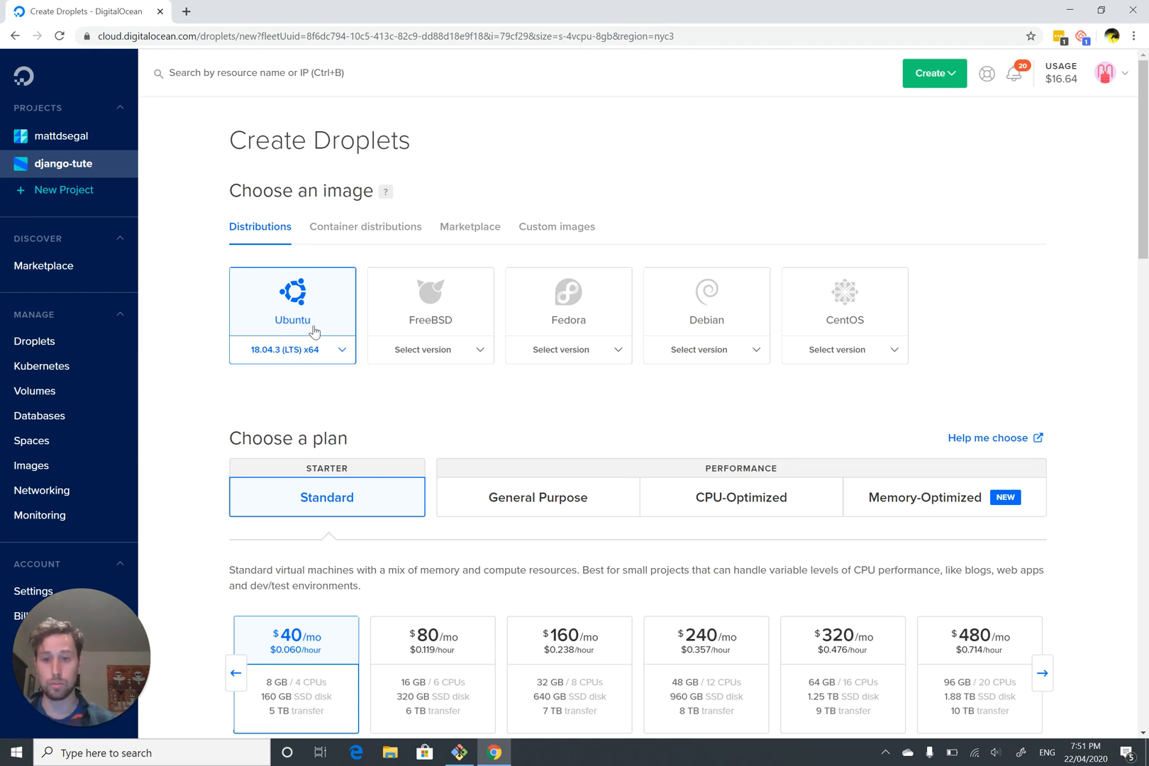
mouse_move(312, 396)
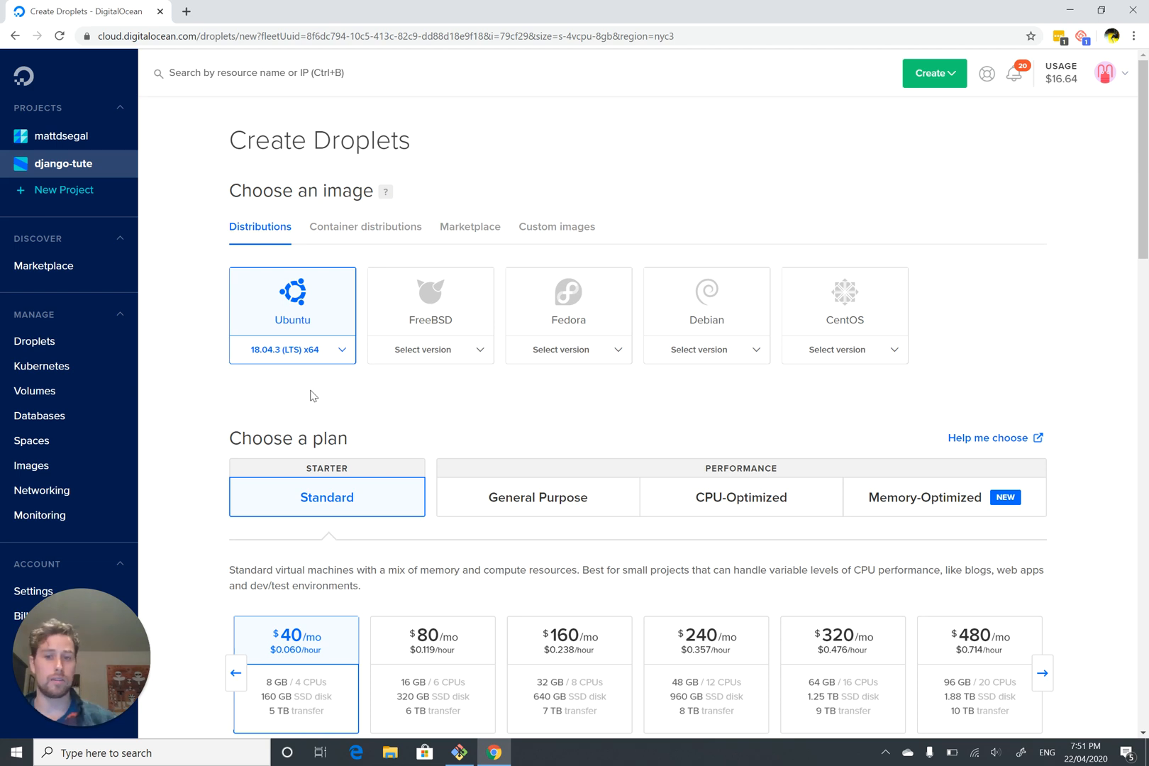
mouse_move(743, 389)
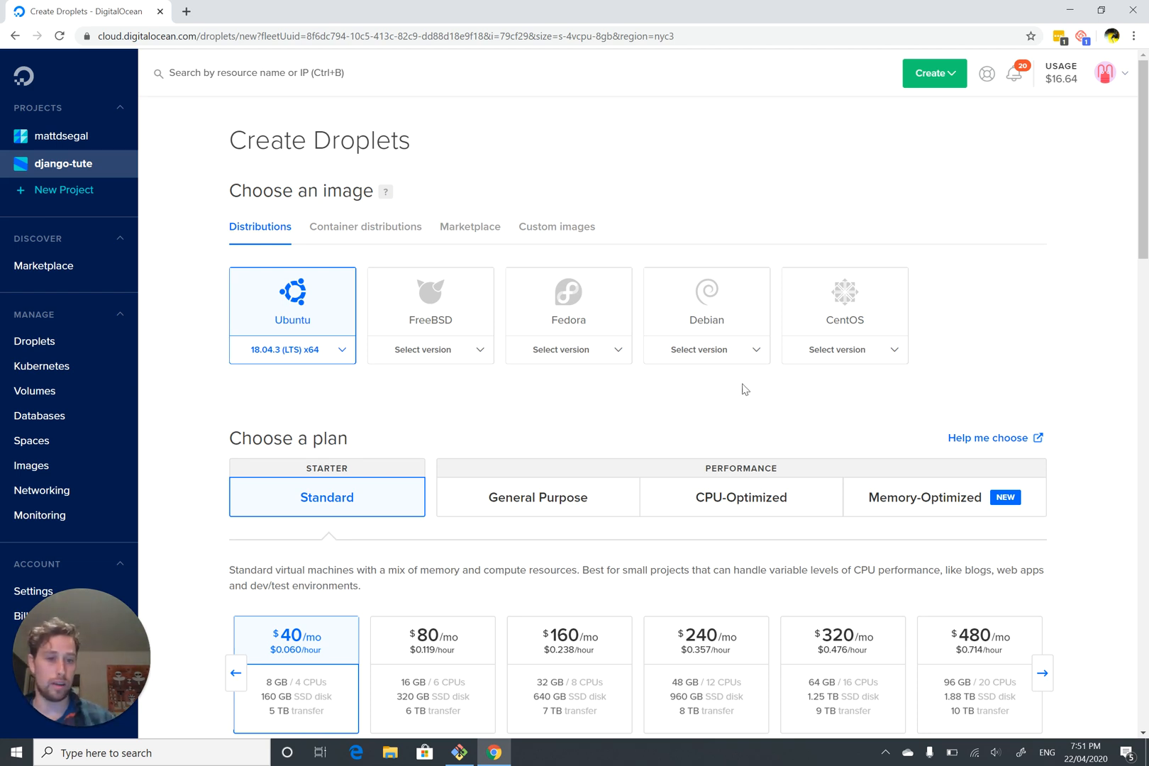
mouse_move(437, 417)
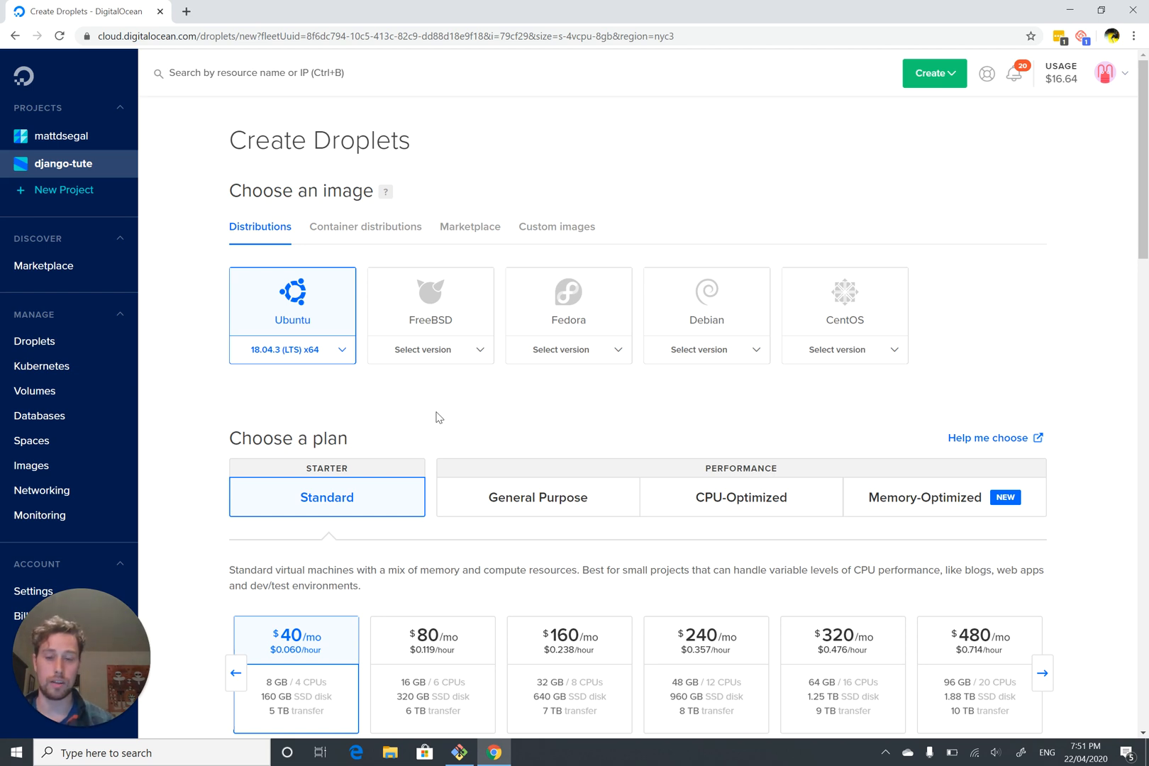
mouse_move(229, 407)
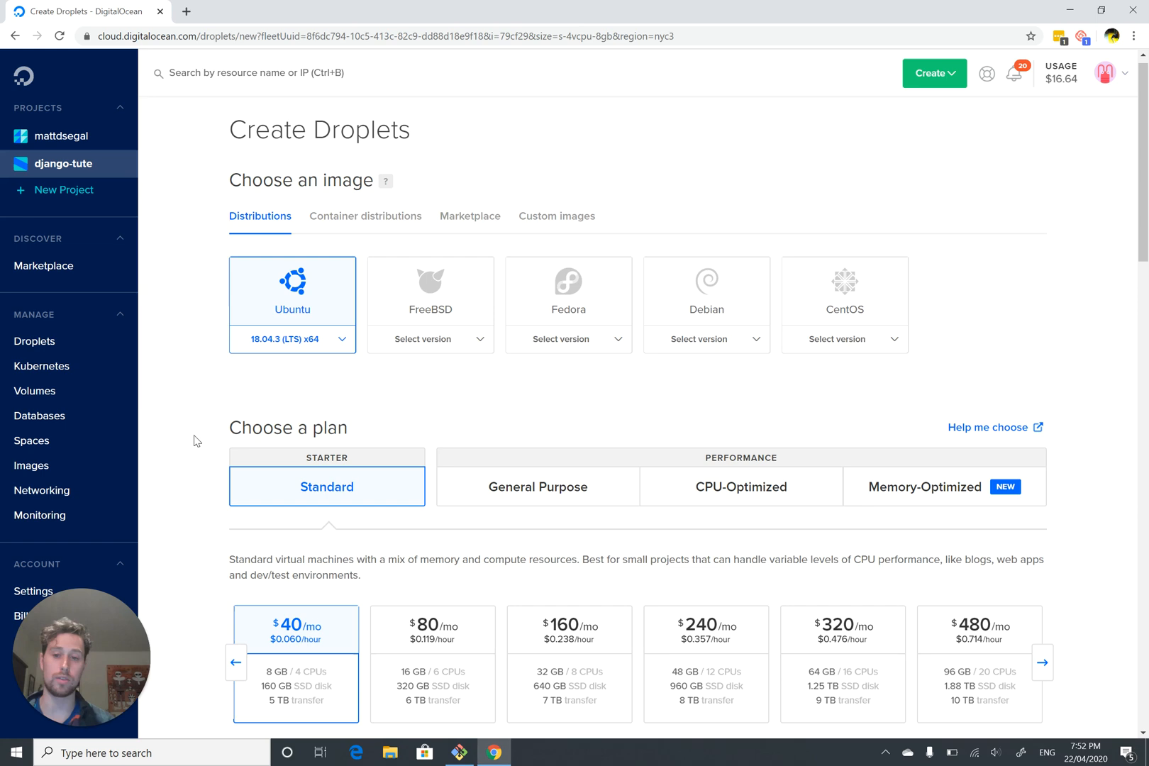
scroll(down, 3)
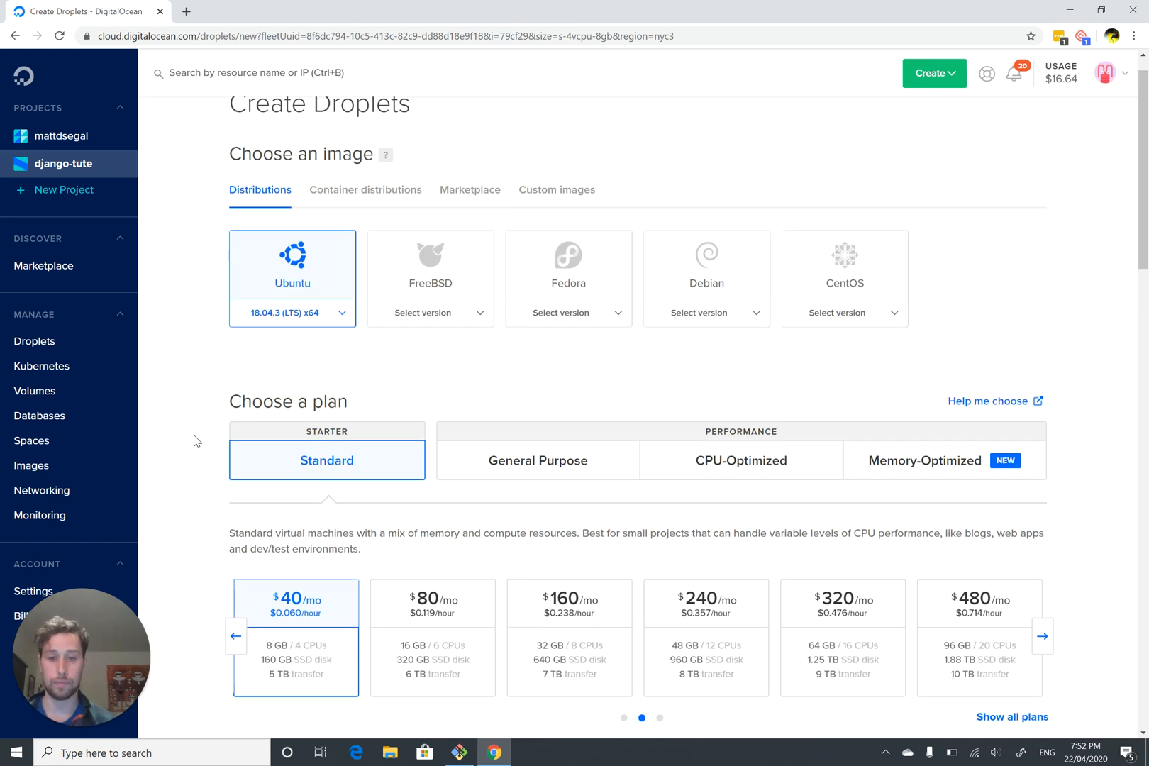
scroll(down, 3)
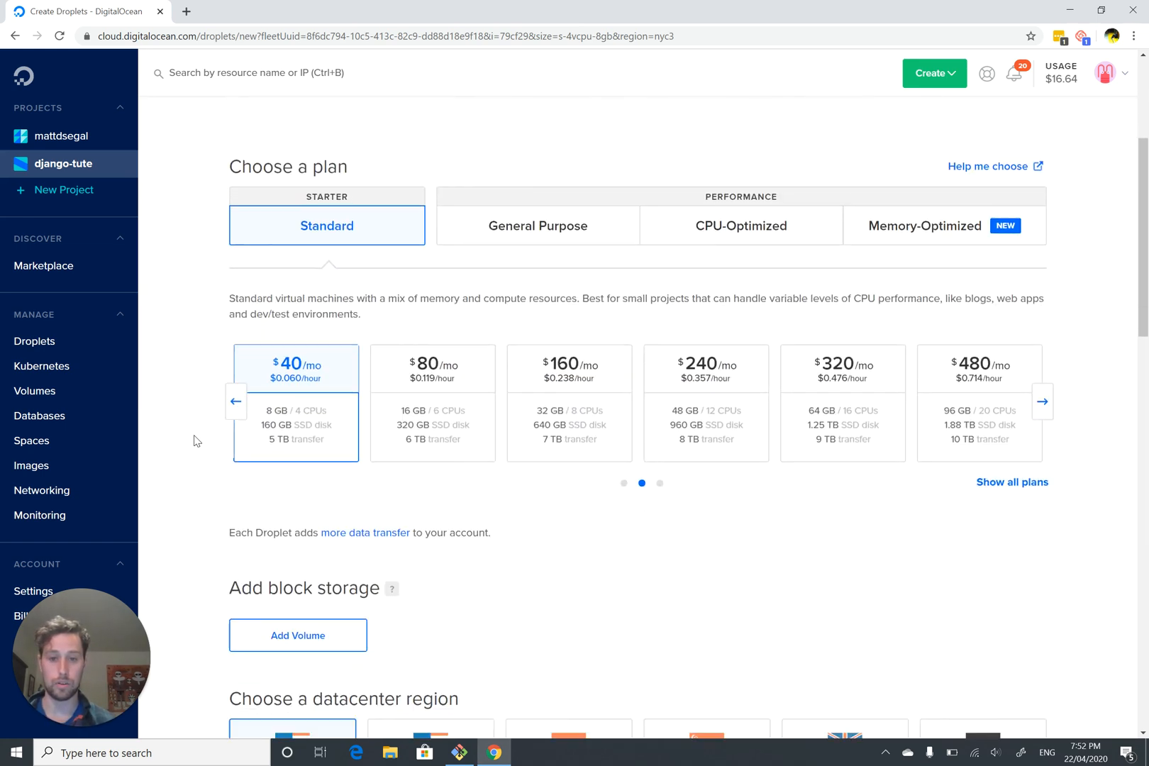
scroll(down, 3)
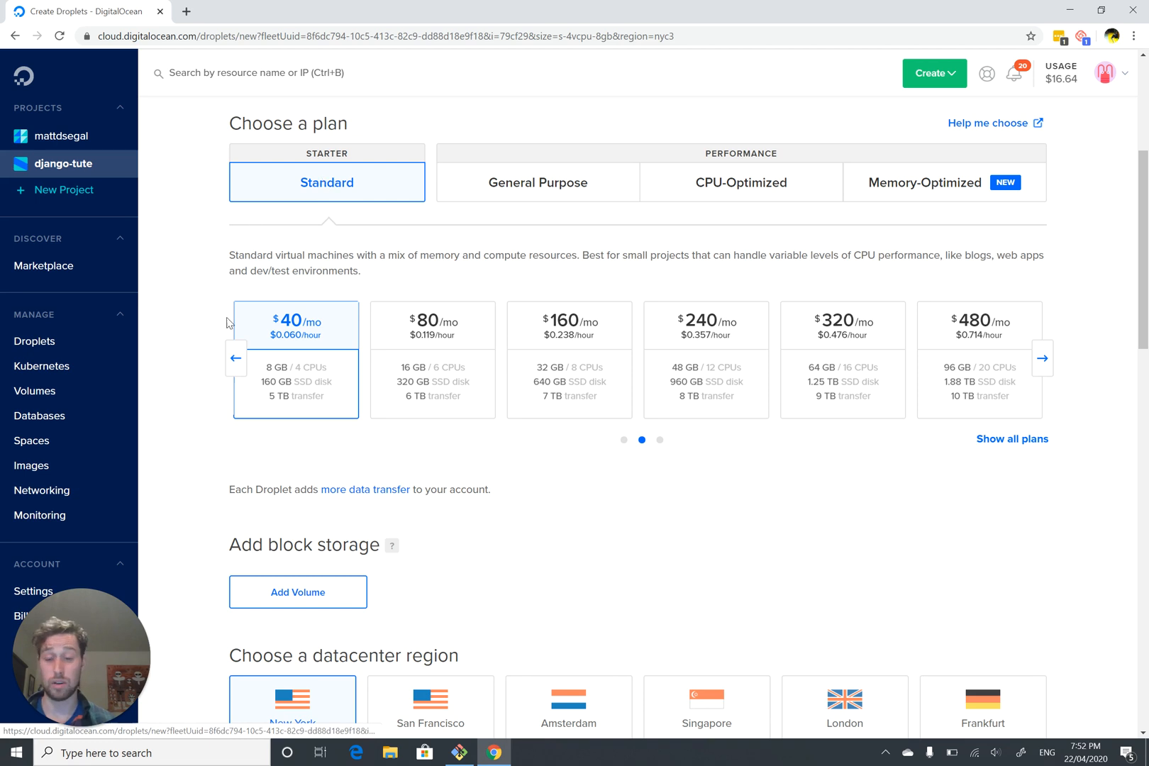
mouse_move(211, 398)
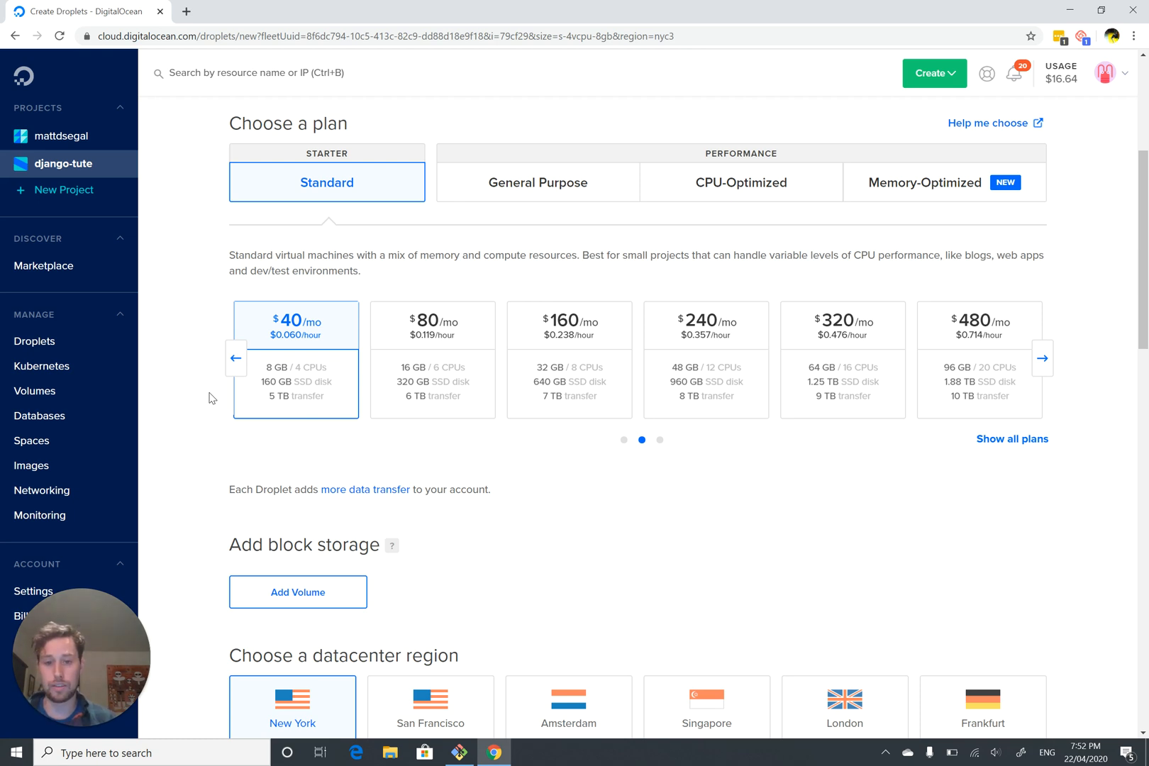
mouse_move(431, 359)
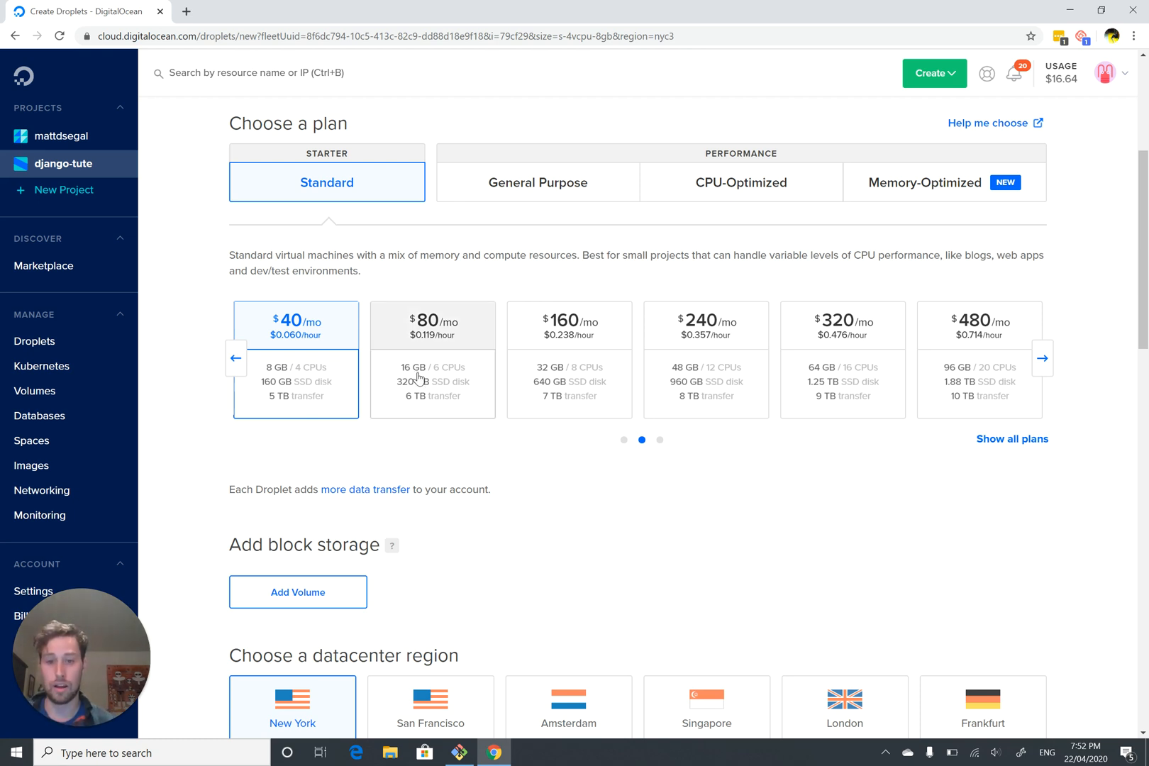
mouse_move(405, 375)
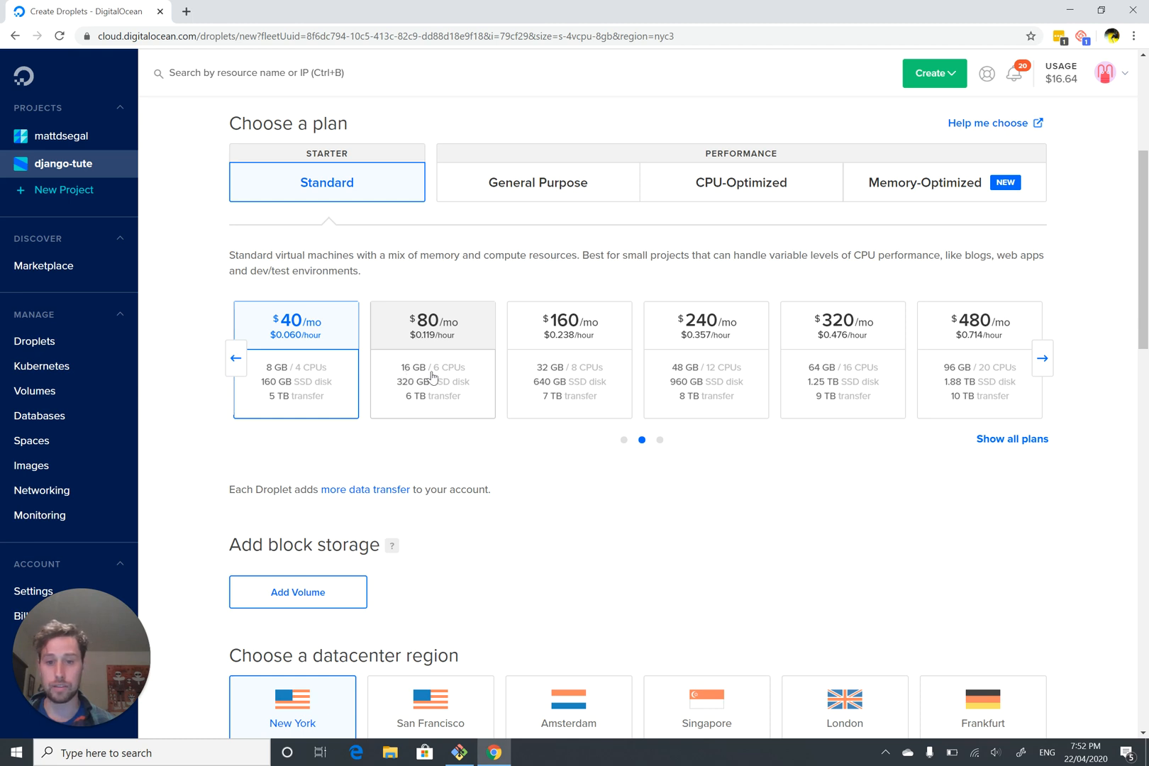
mouse_move(460, 380)
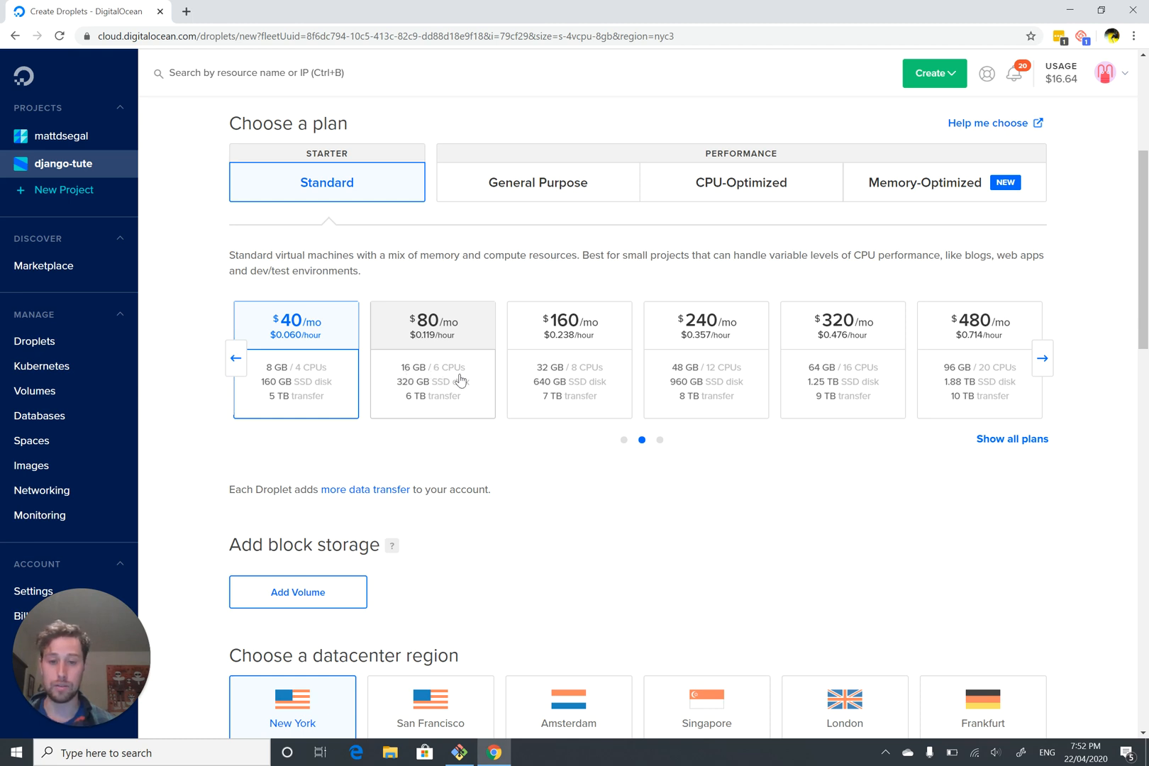
mouse_move(404, 391)
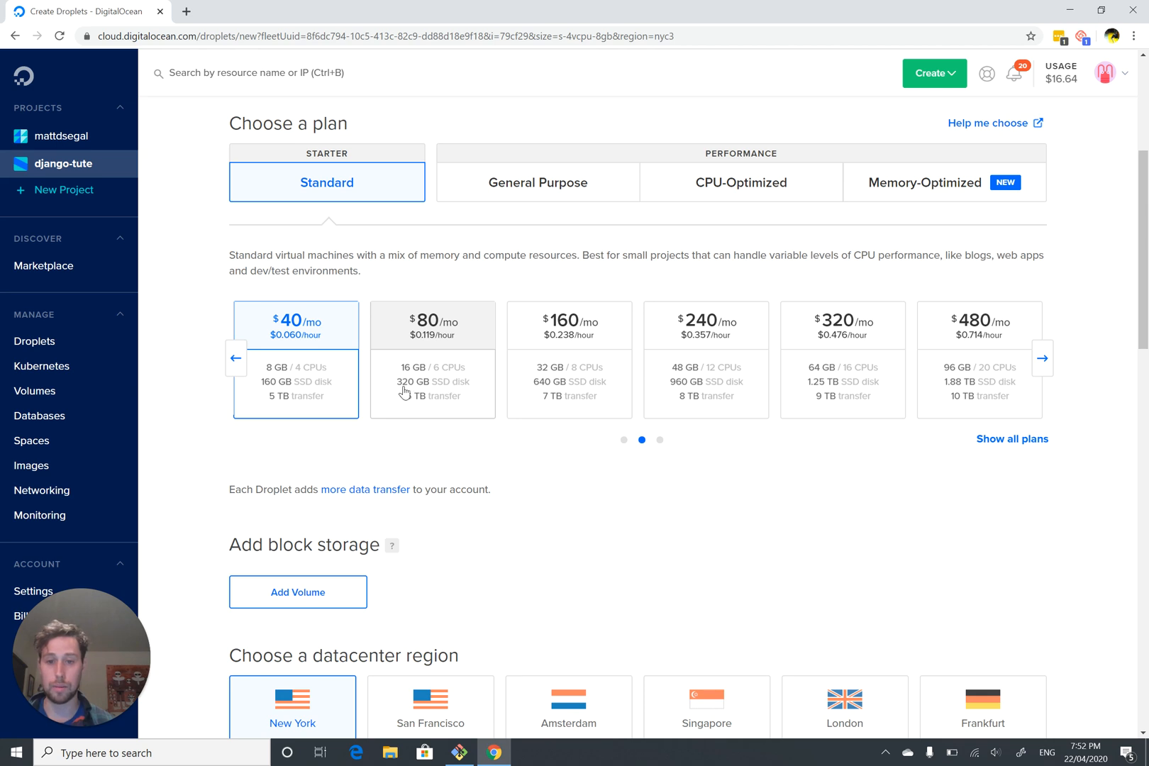
mouse_move(430, 399)
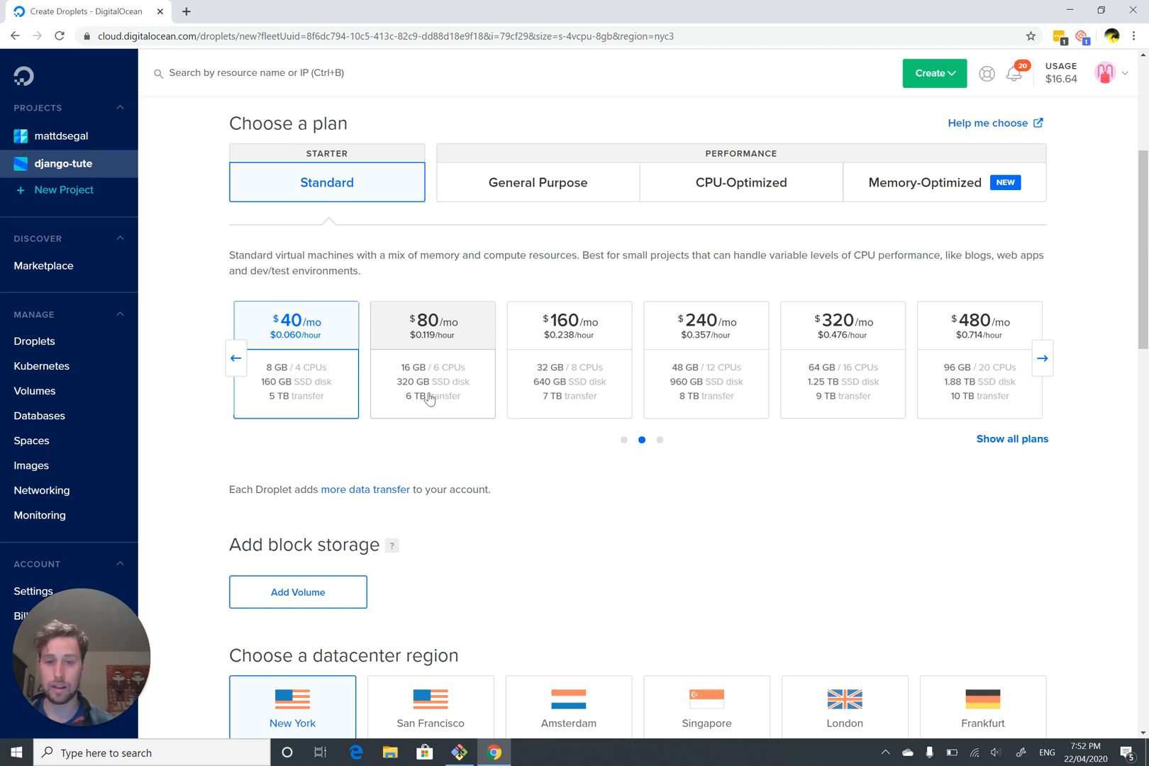
mouse_move(425, 406)
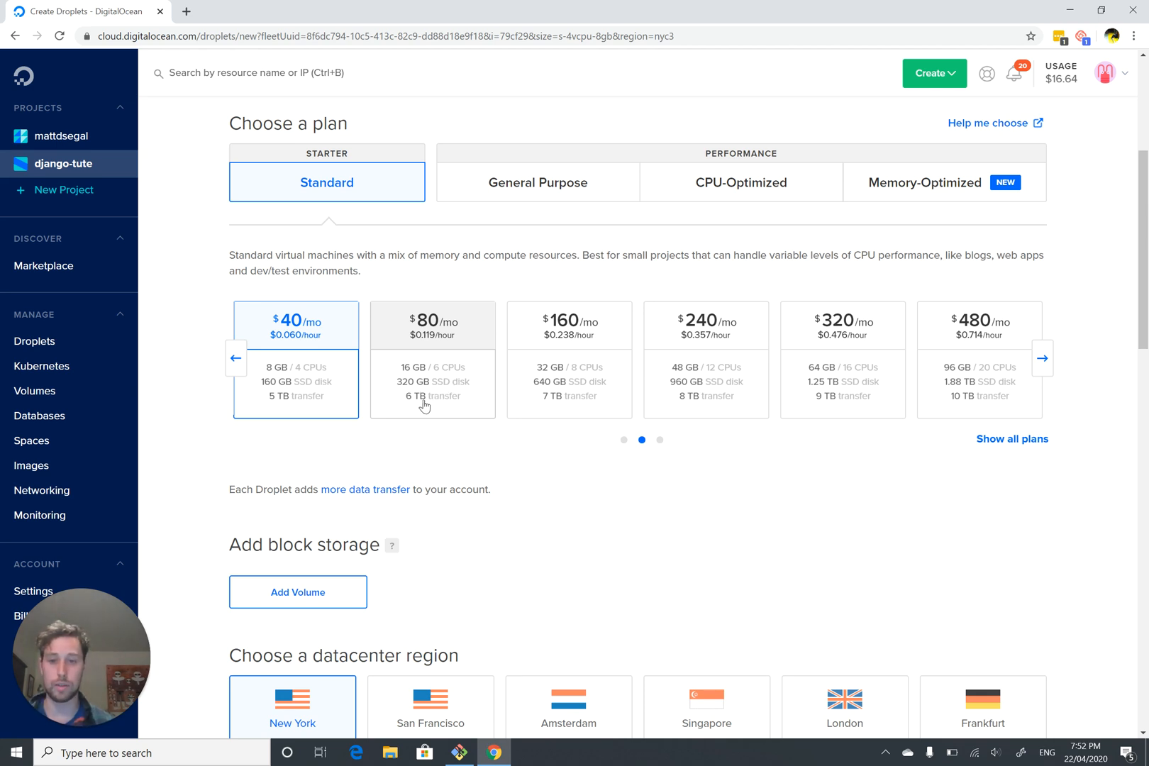
mouse_move(248, 366)
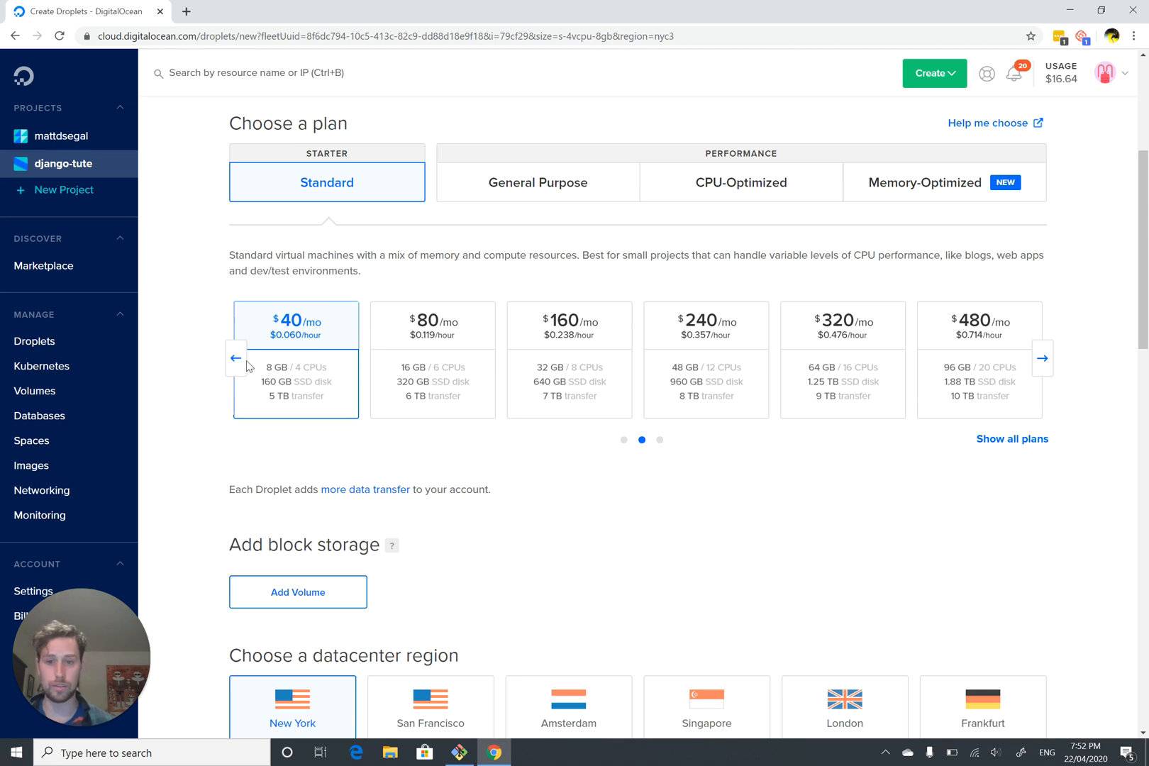
Switch the droplet to the $5/mo Standard plan with 1 GB memory and 1 CPU.
click(235, 357)
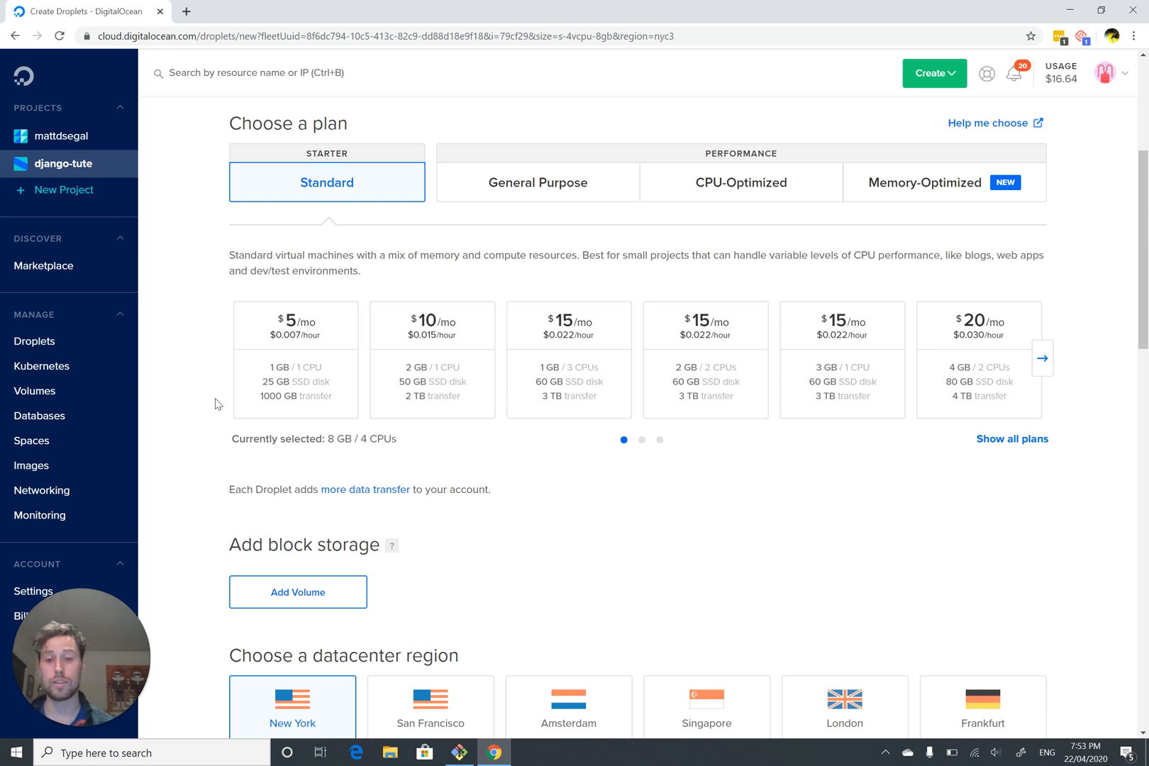
mouse_move(162, 357)
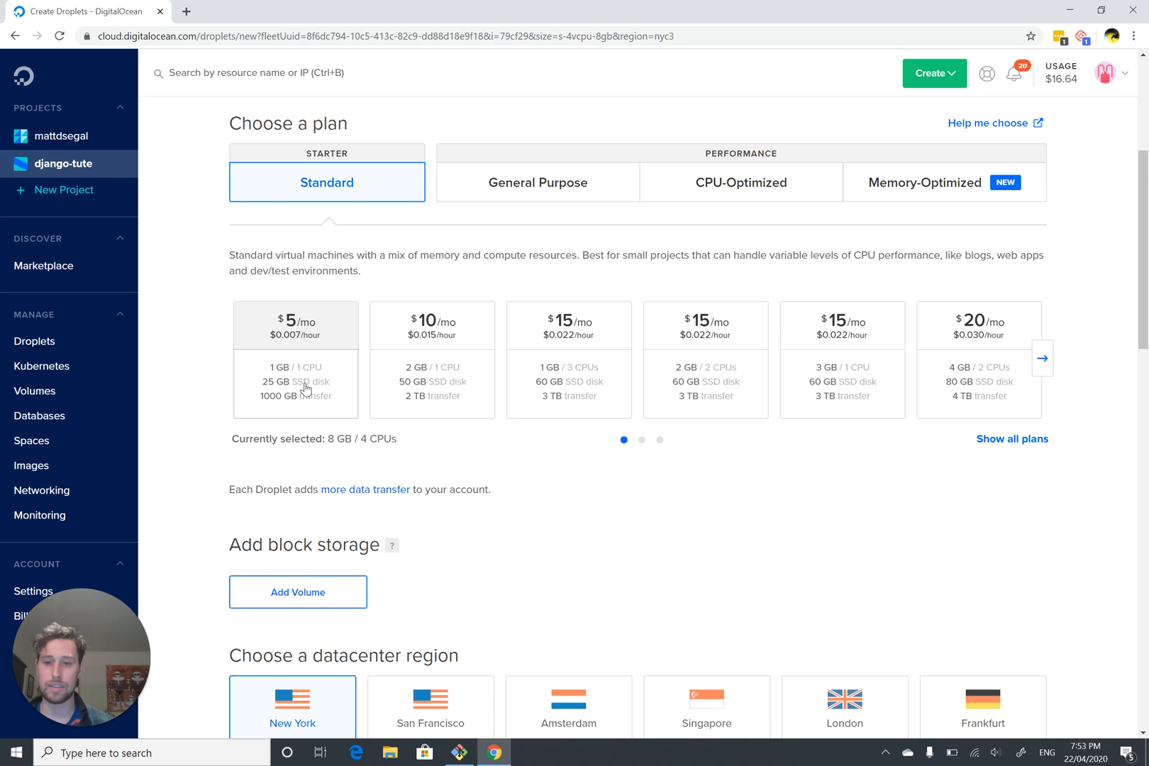
mouse_move(267, 407)
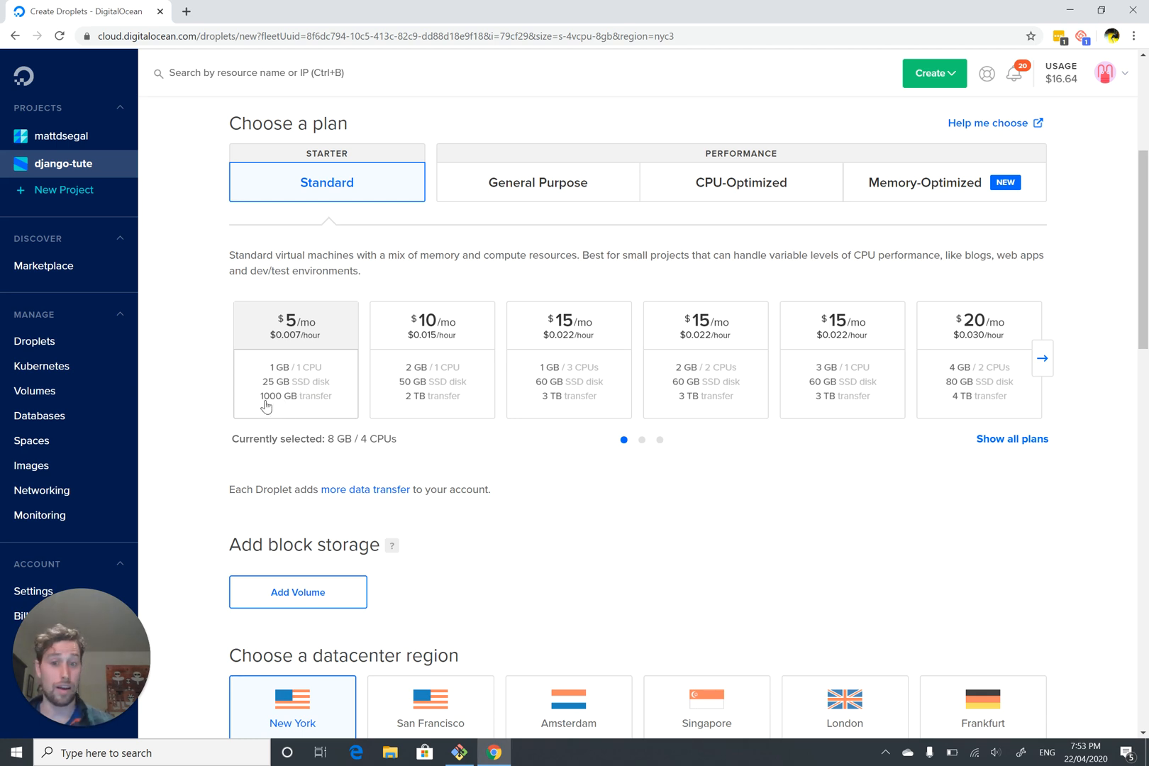
mouse_move(298, 411)
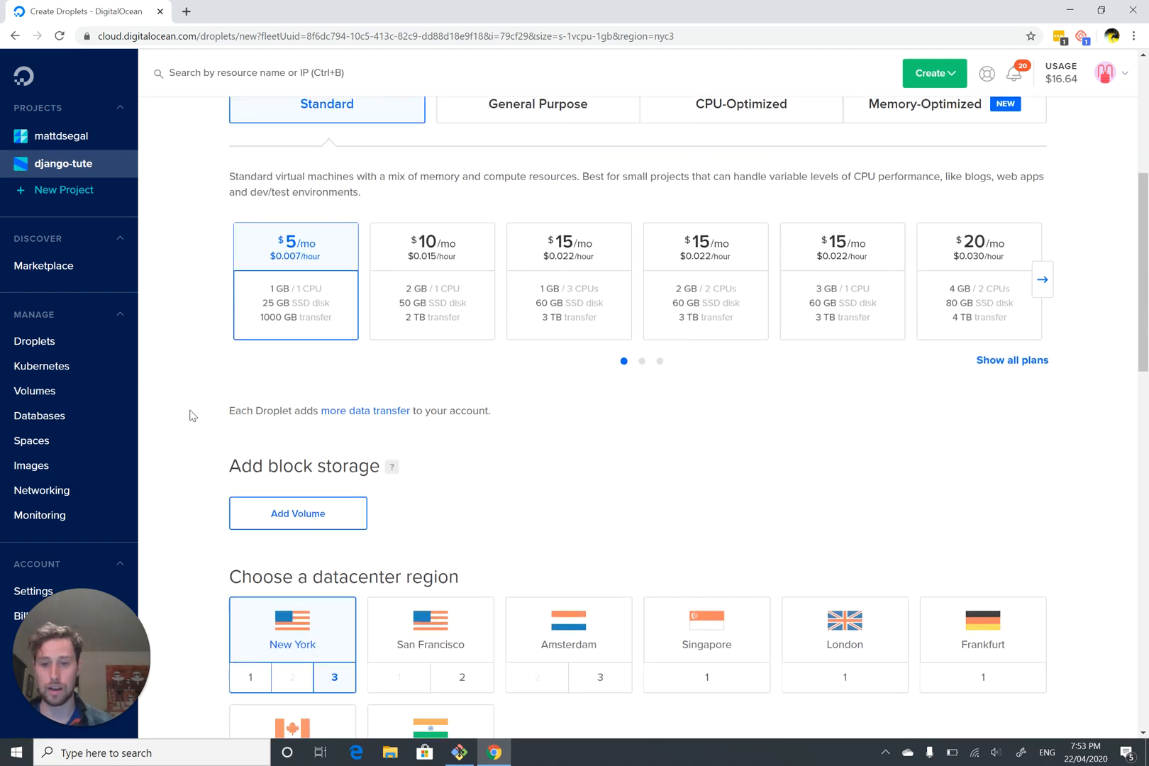
scroll(down, 3)
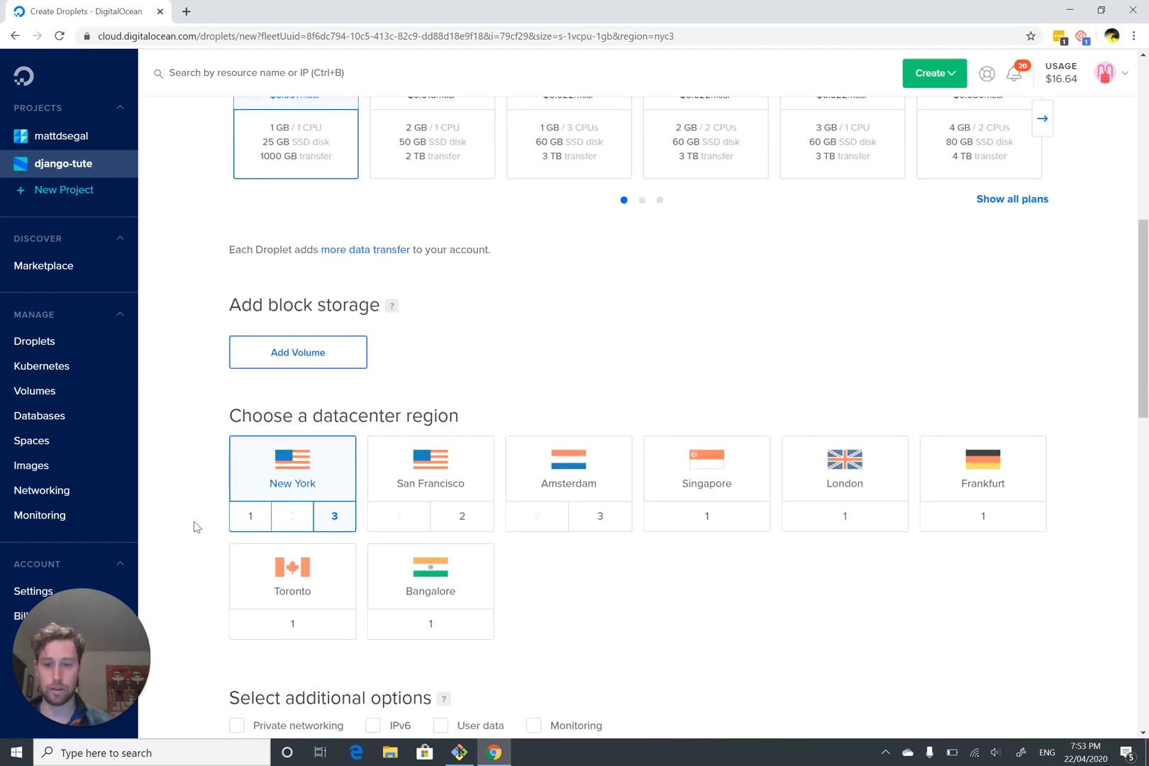
Under Authentication, start adding a new SSH key and switch to the Git Bash terminal.
scroll(down, 3)
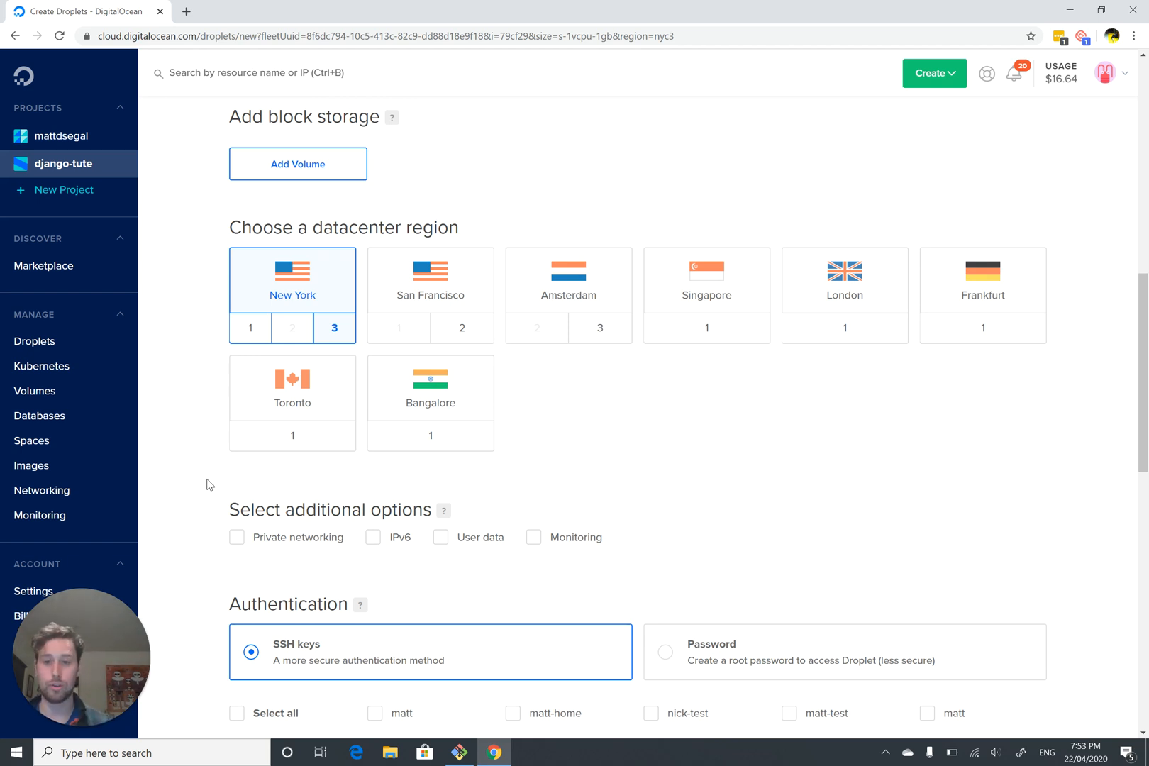
scroll(down, 3)
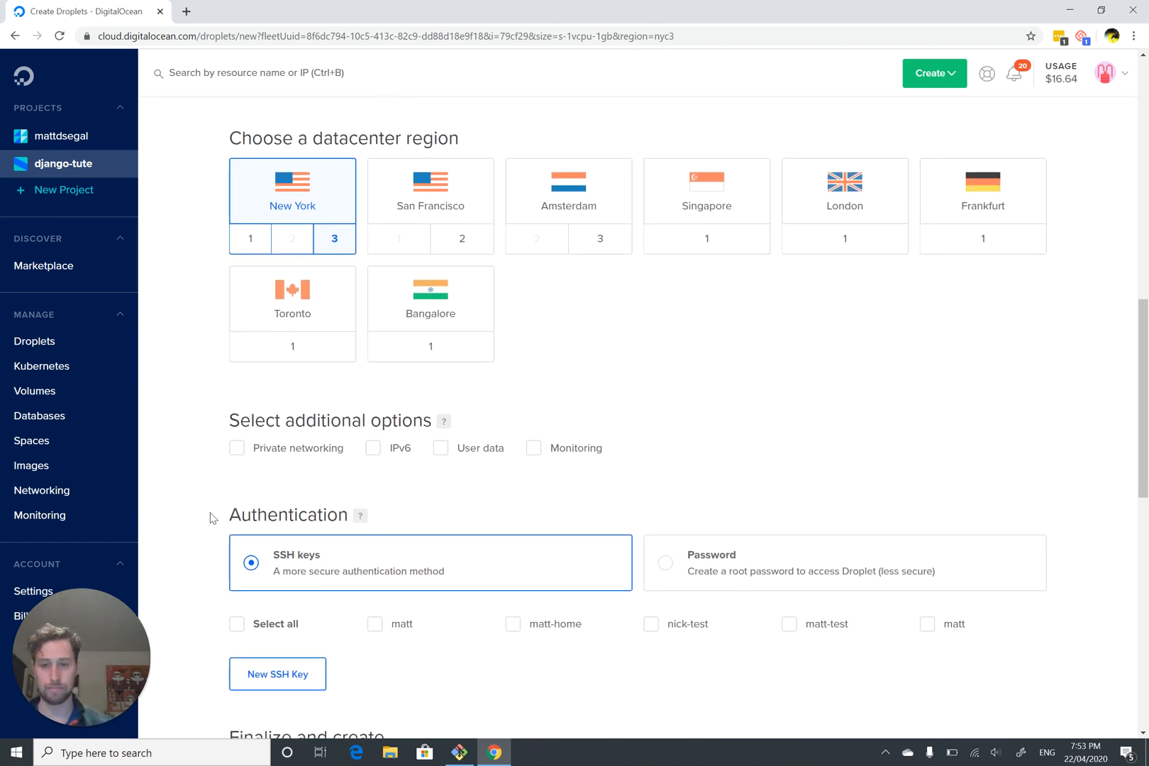
scroll(down, 3)
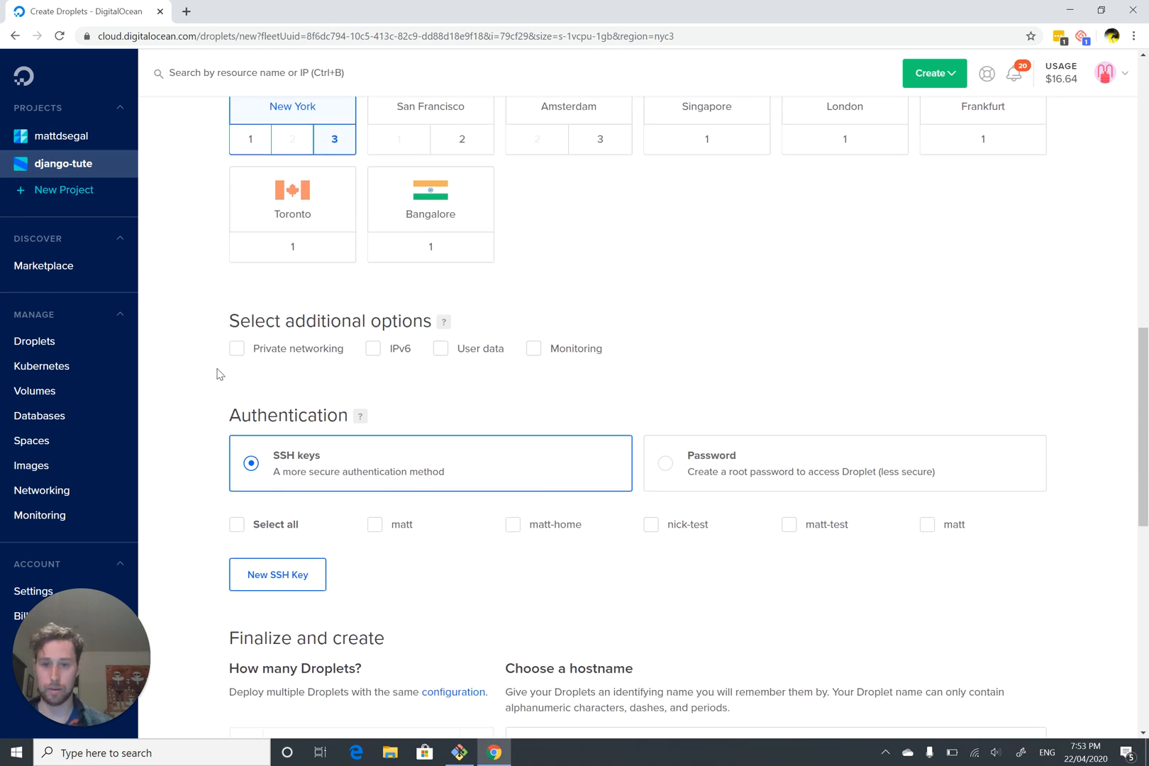
scroll(down, 3)
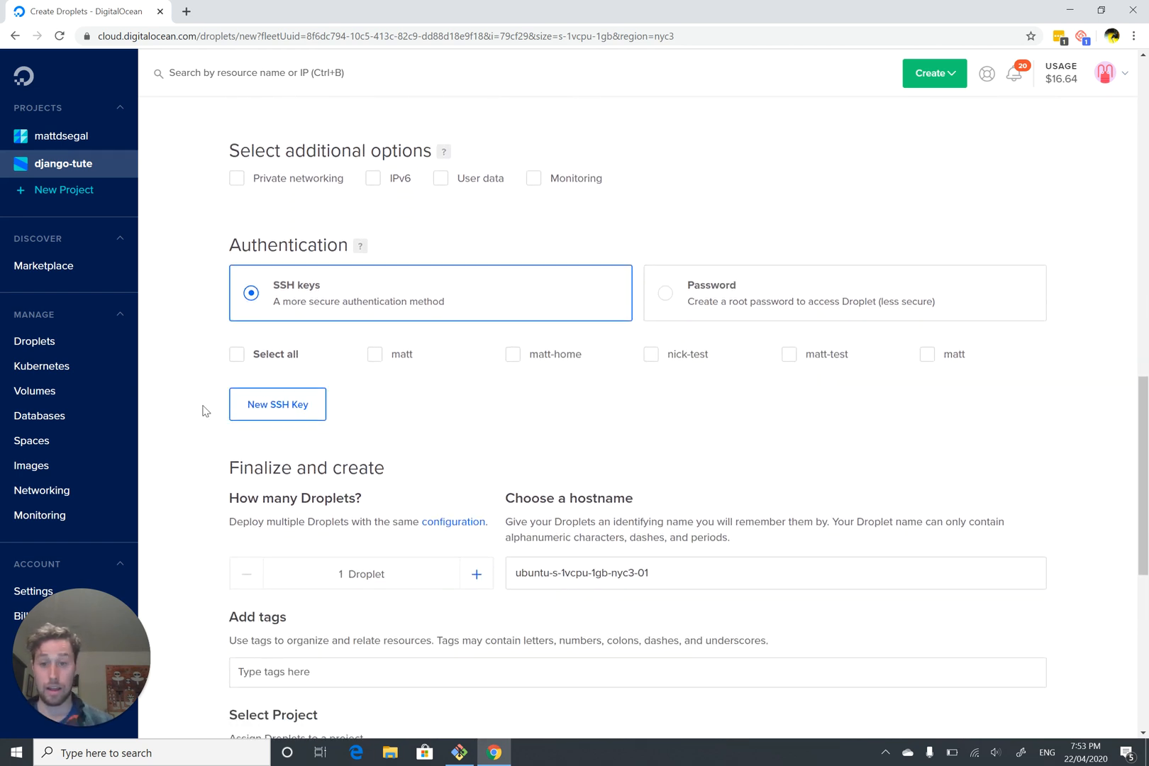
mouse_move(190, 305)
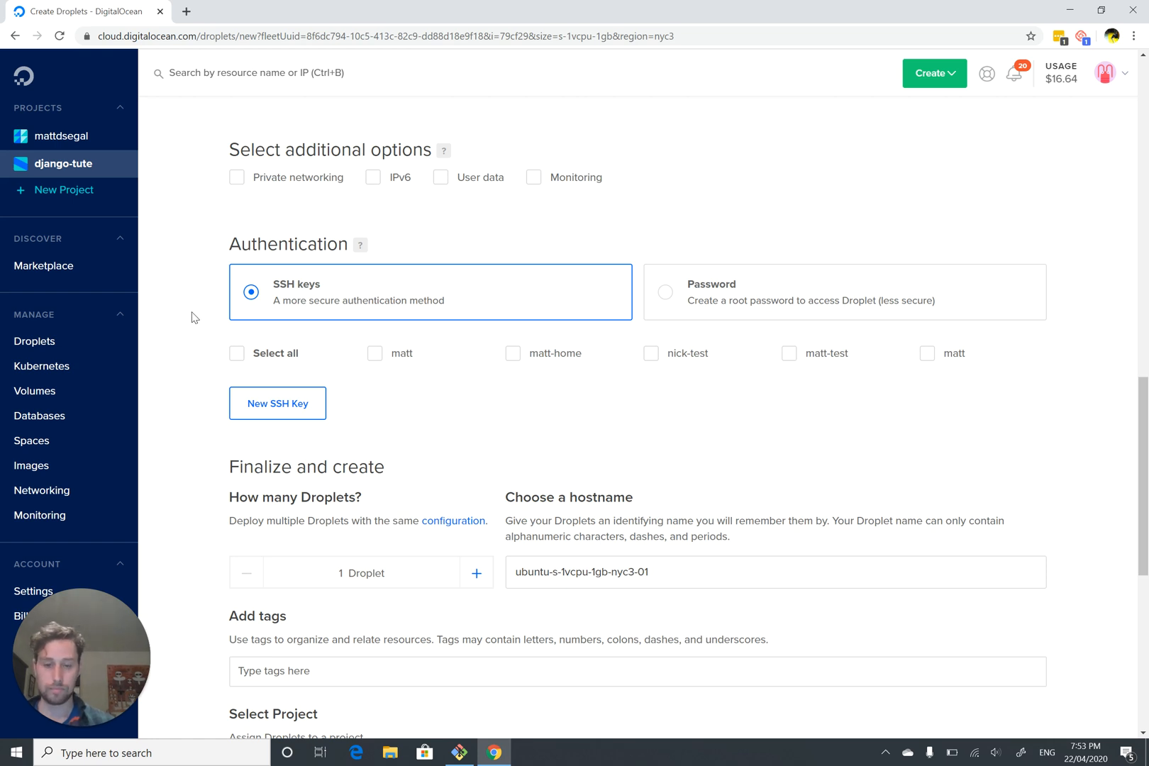
mouse_move(208, 370)
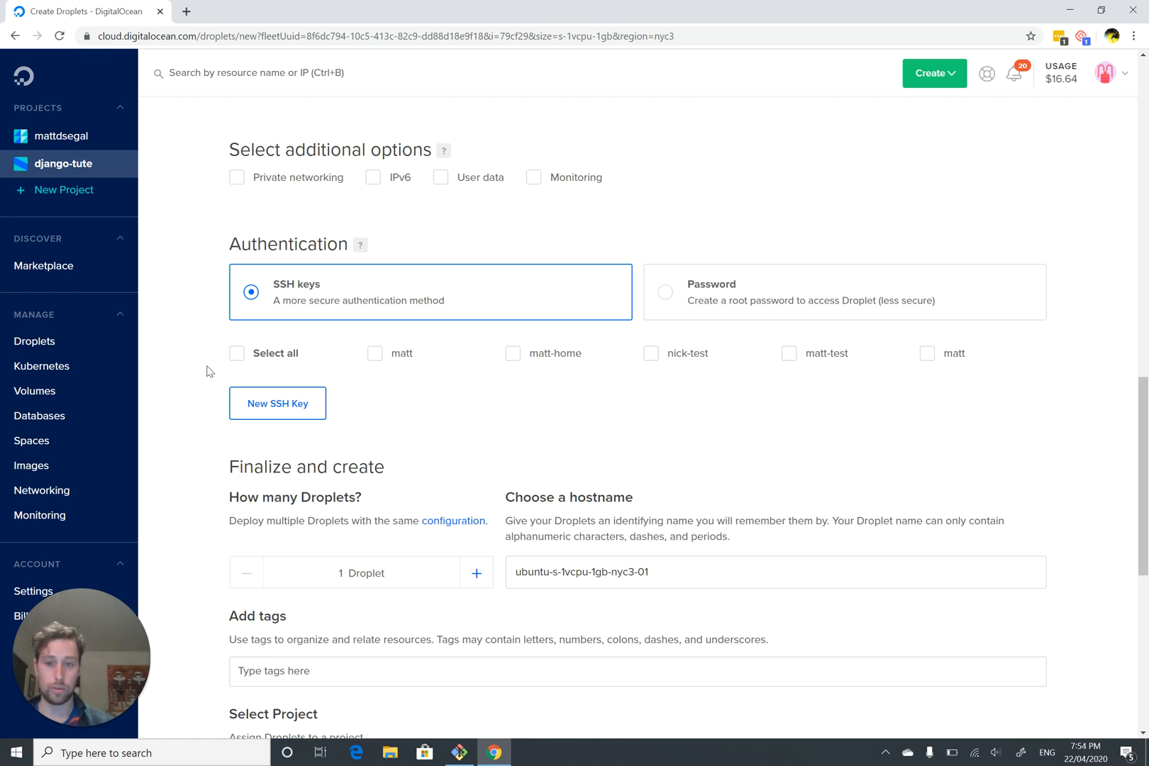
mouse_move(277, 402)
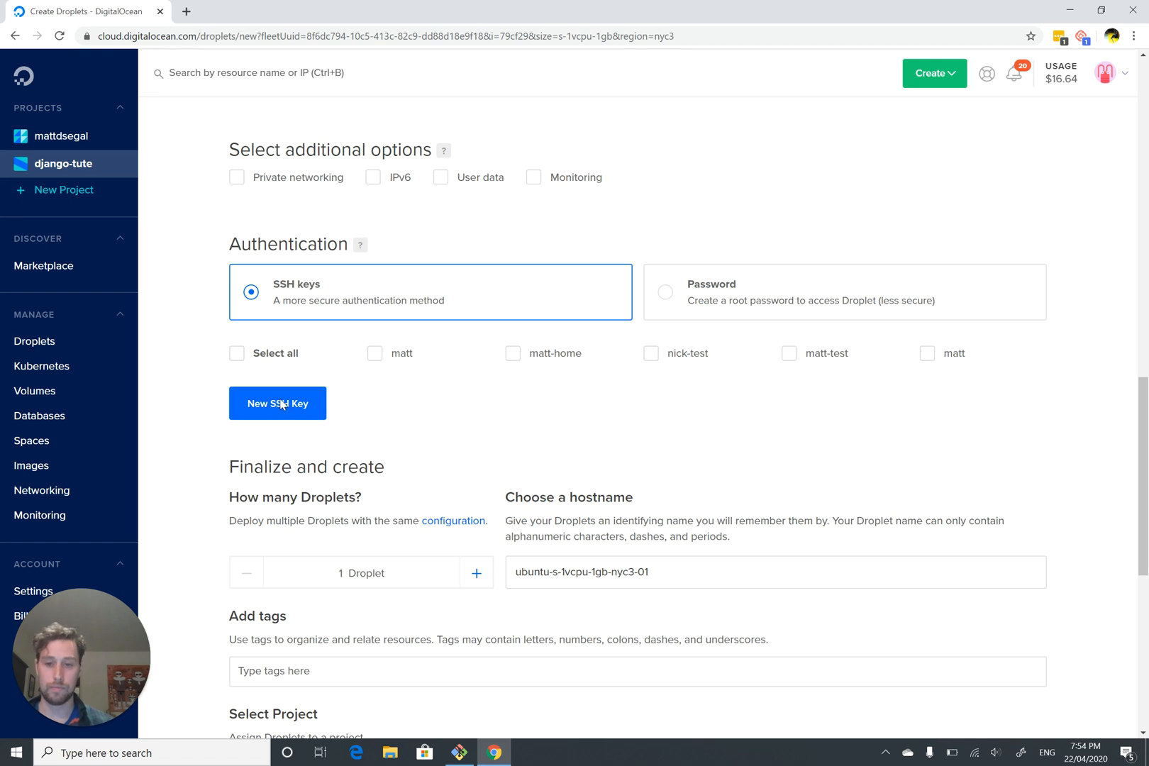
click(277, 403)
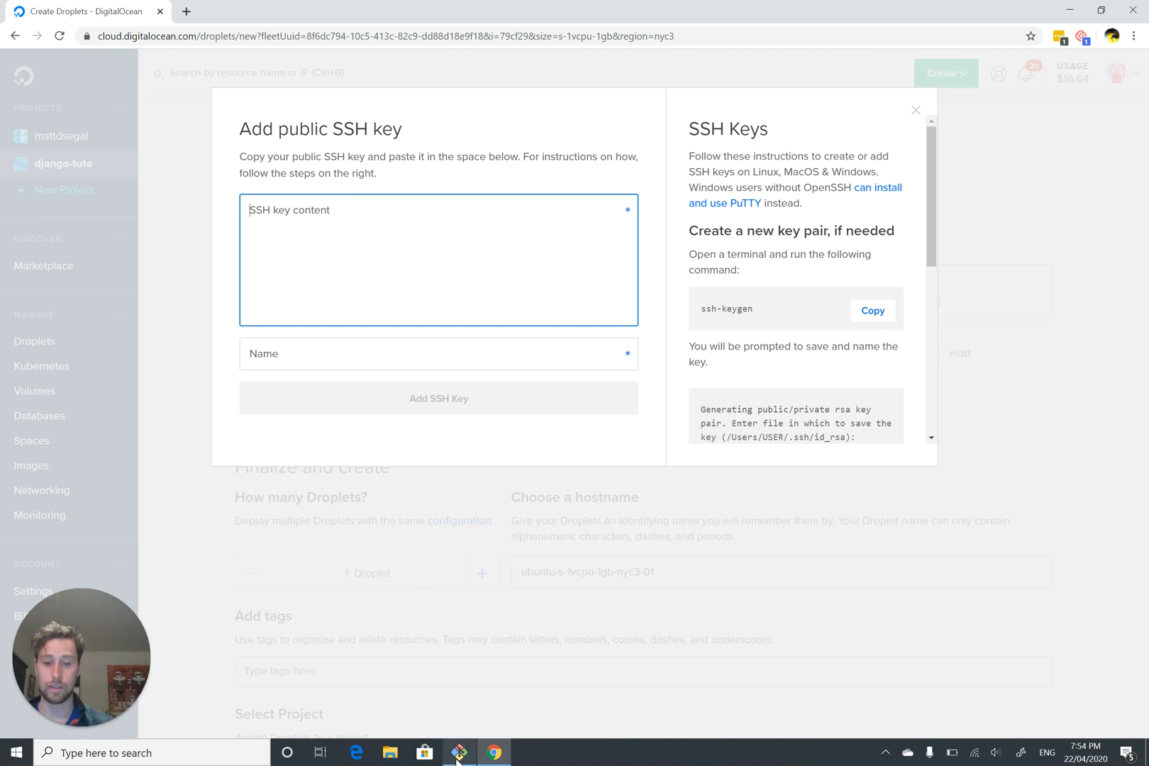
click(458, 753)
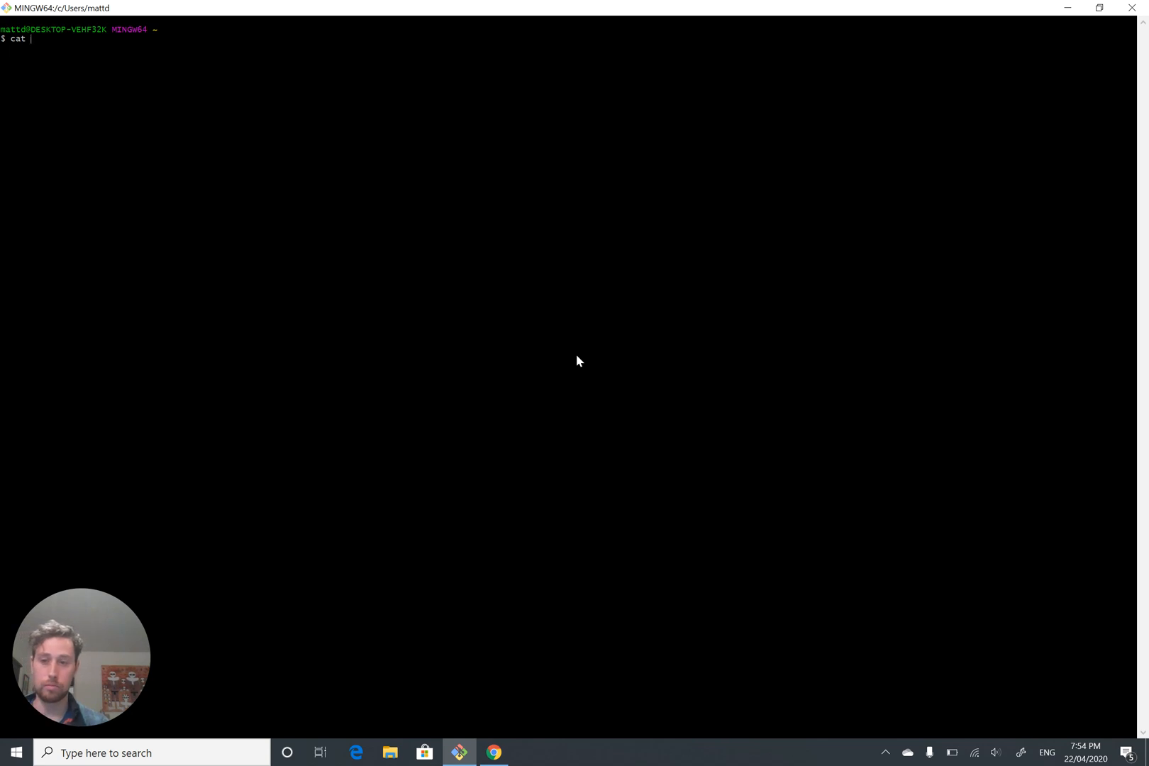
Print the public key with cat ~/.ssh/id_rsa.pub in Git Bash.
text(~/.)
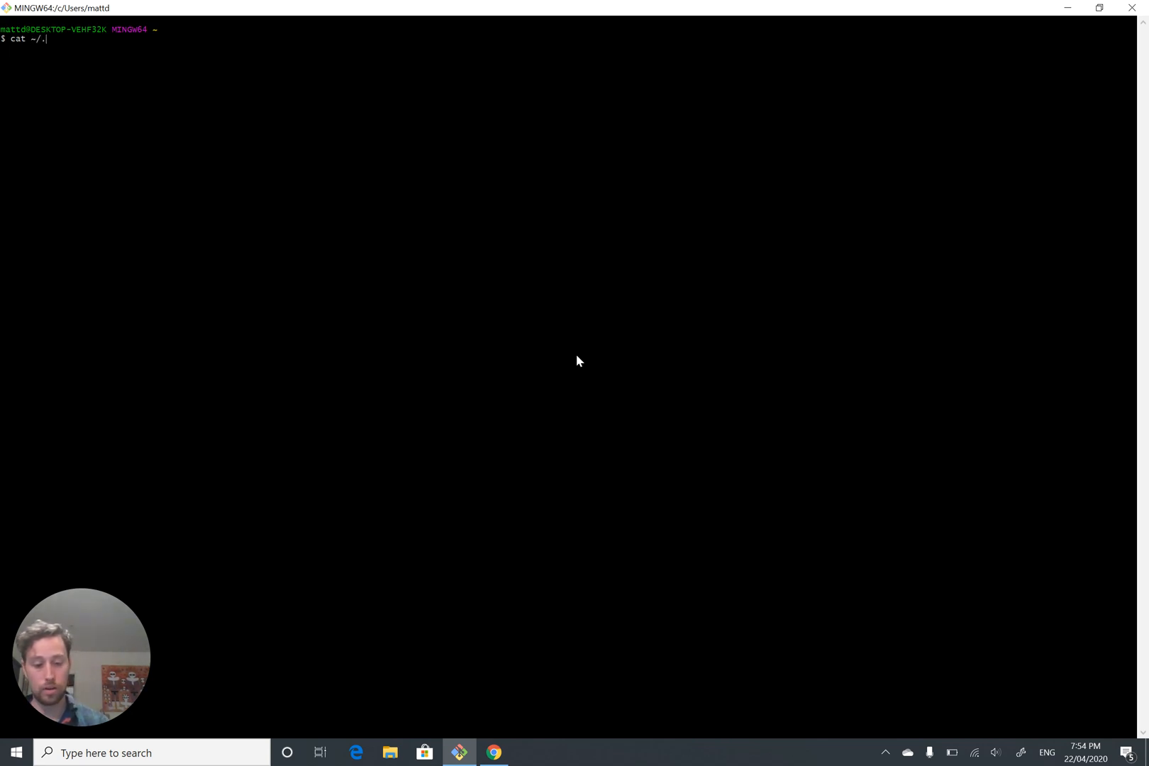
text(ssh/id_rsa)
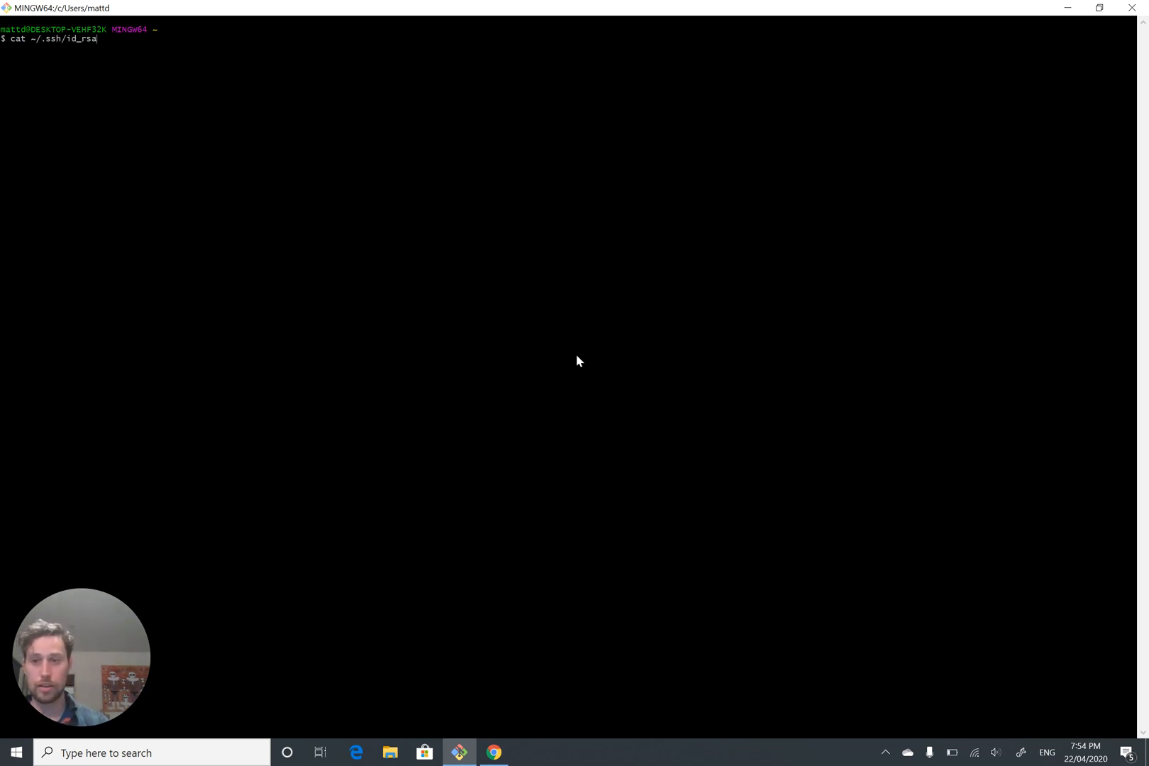
text(.pub)
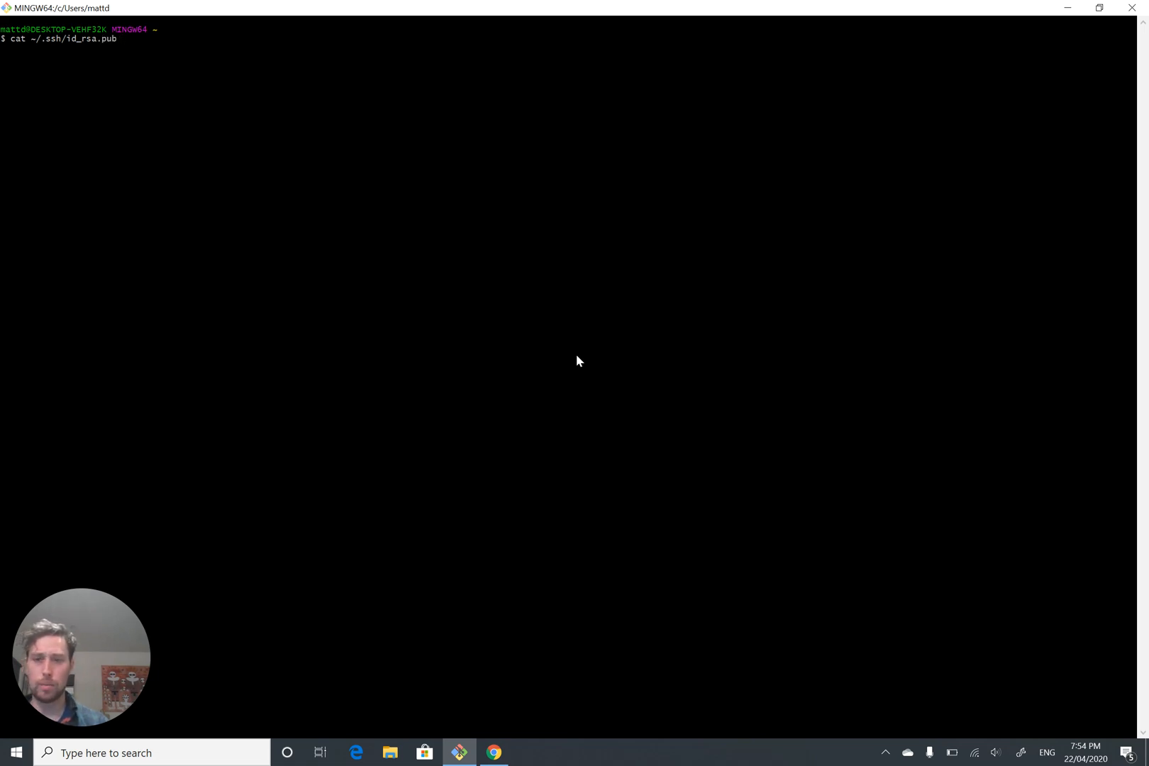
key(Backspace)
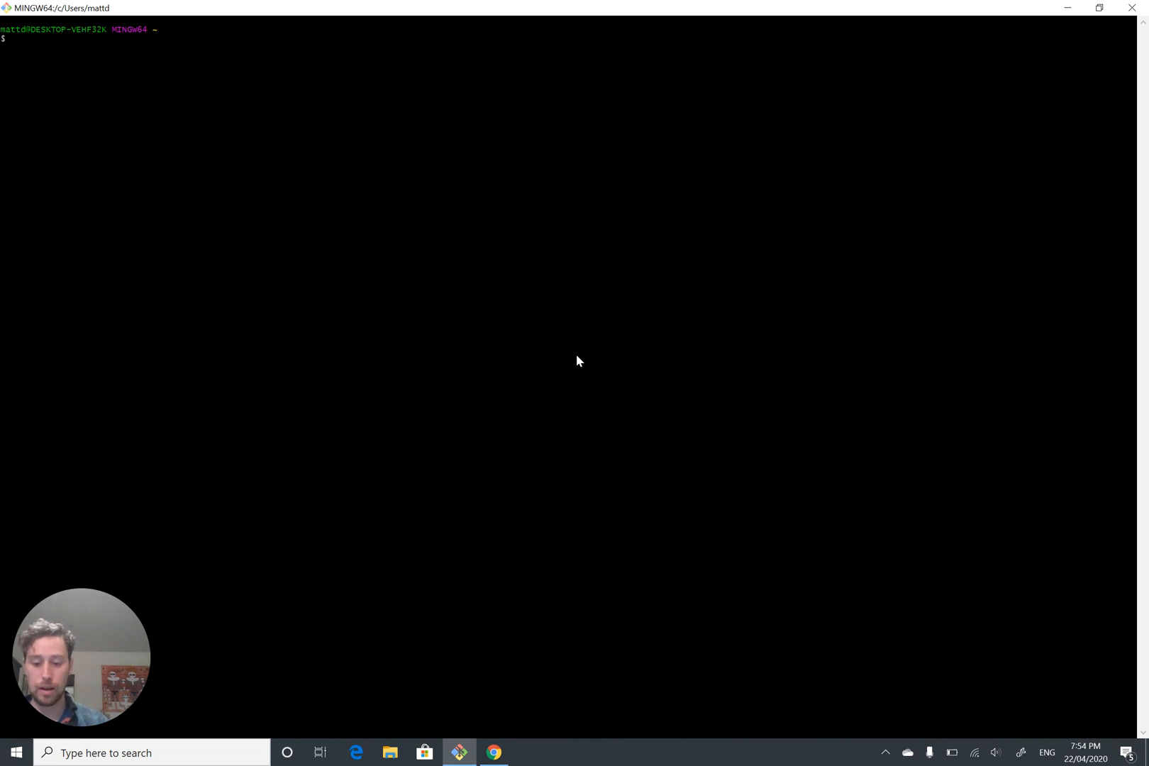
text(cat)
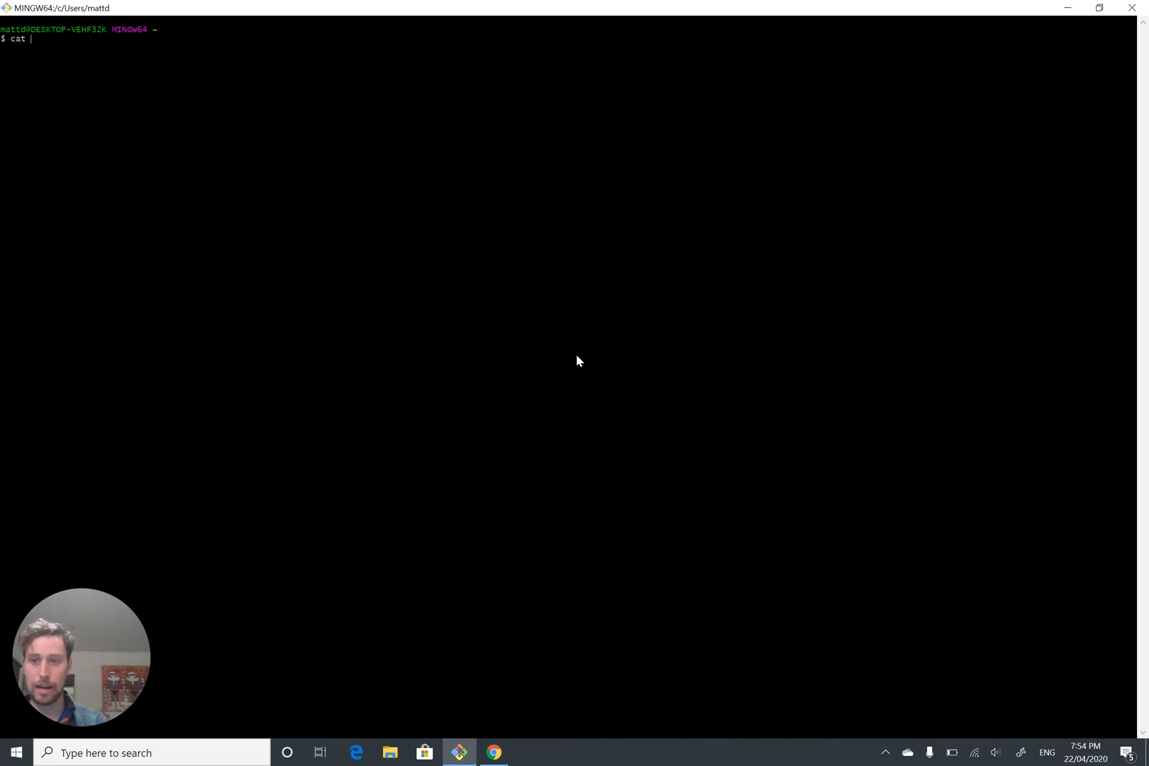
text(~)
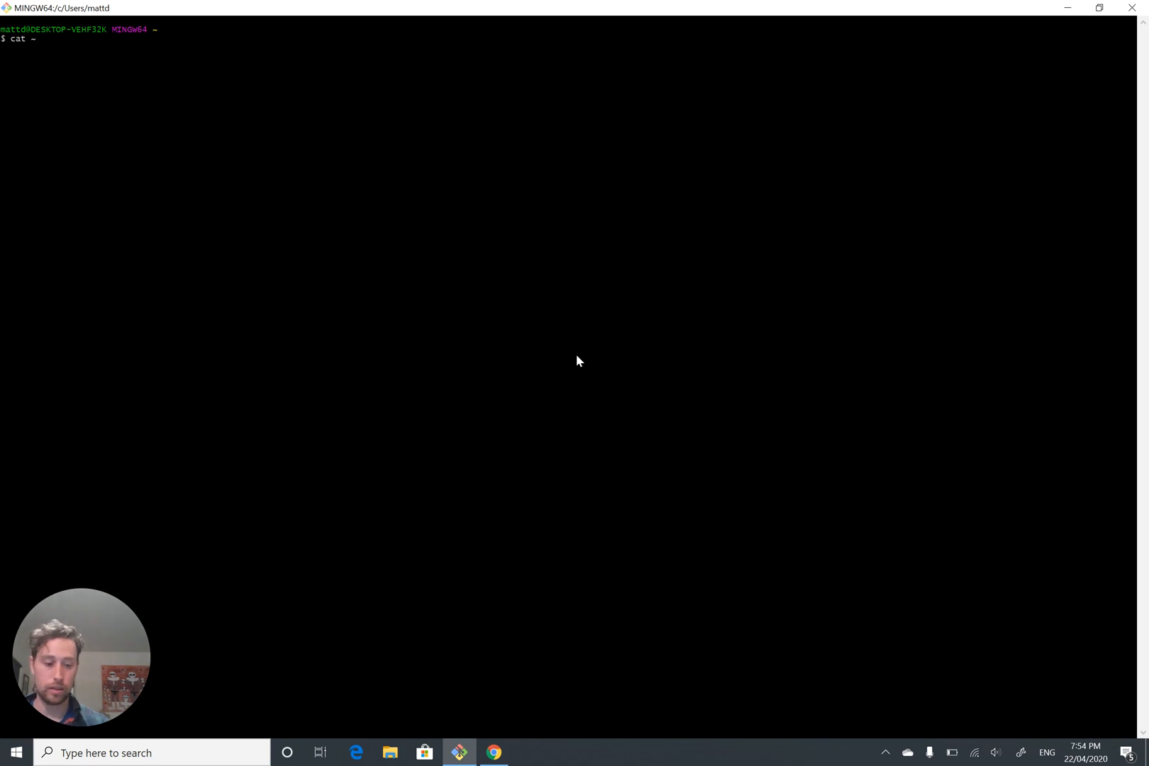
text(/.s)
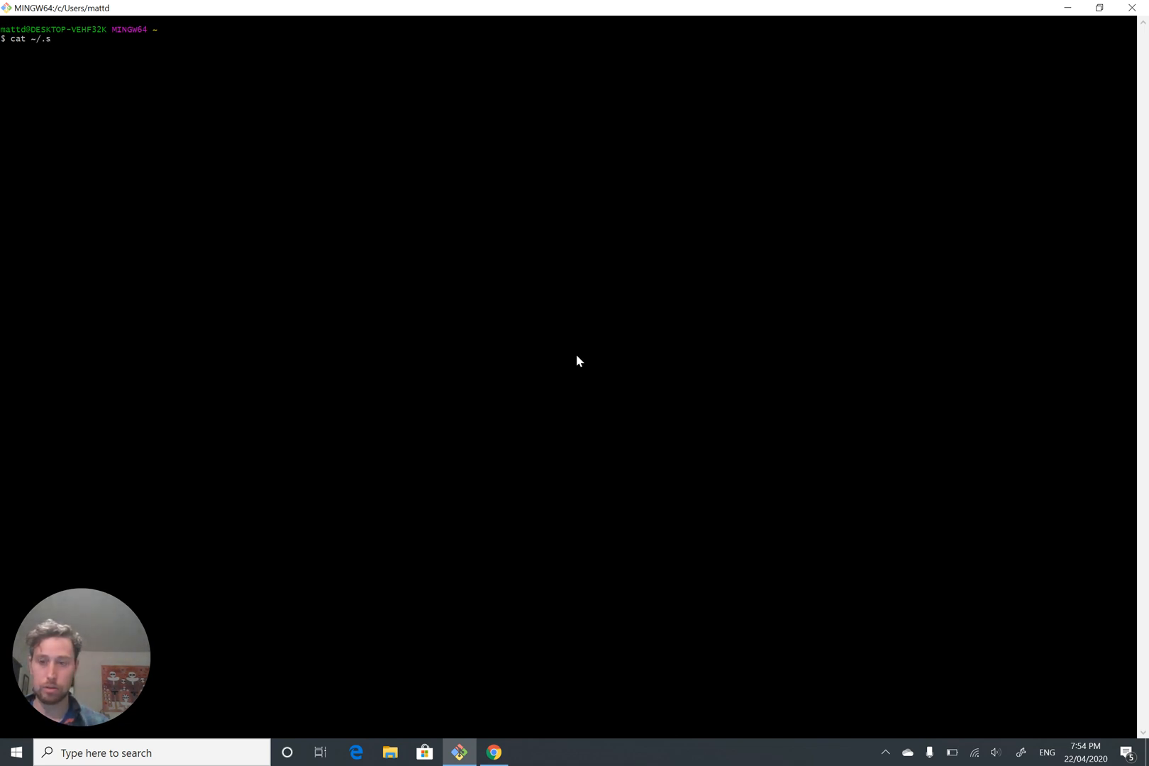
text(sh/)
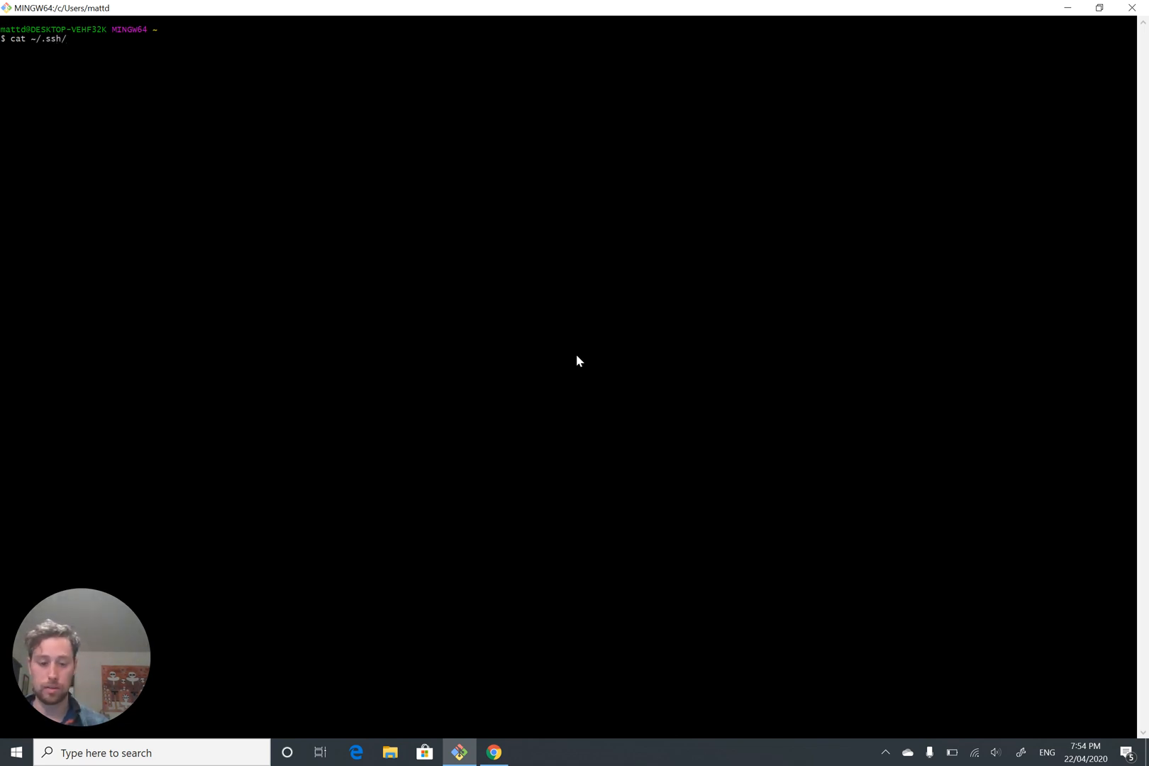
text(id_rsa)
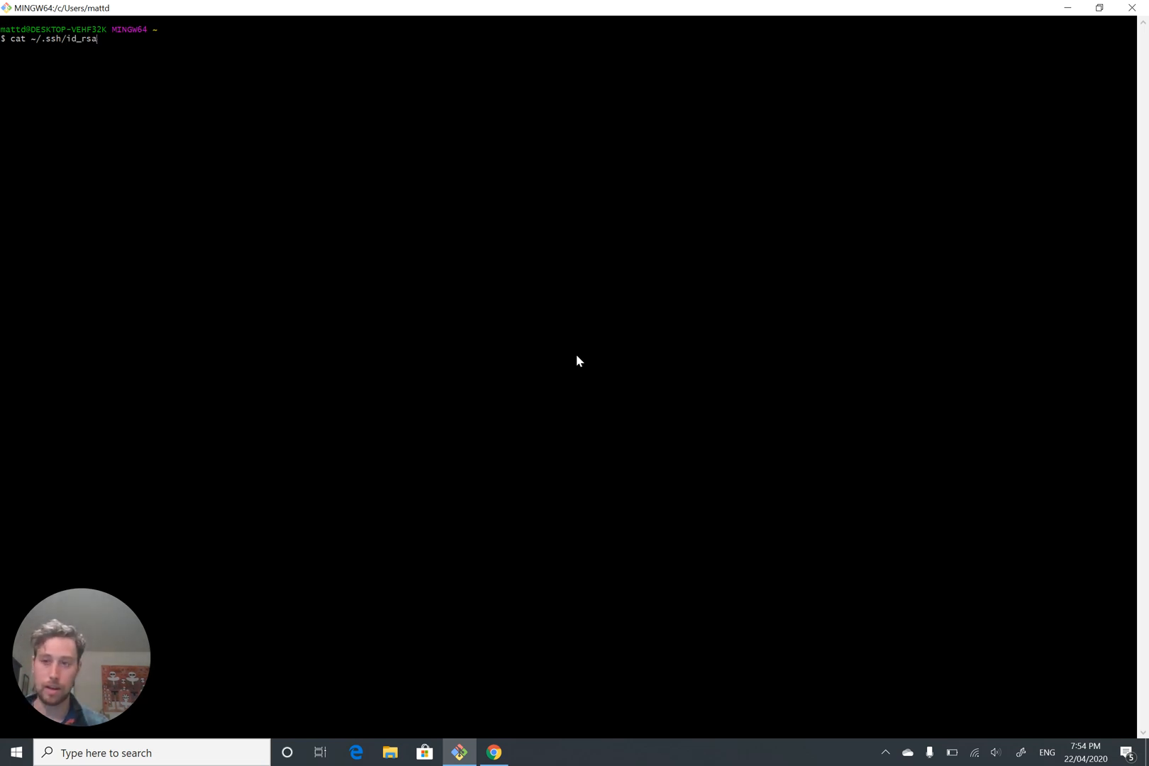
key(Return)
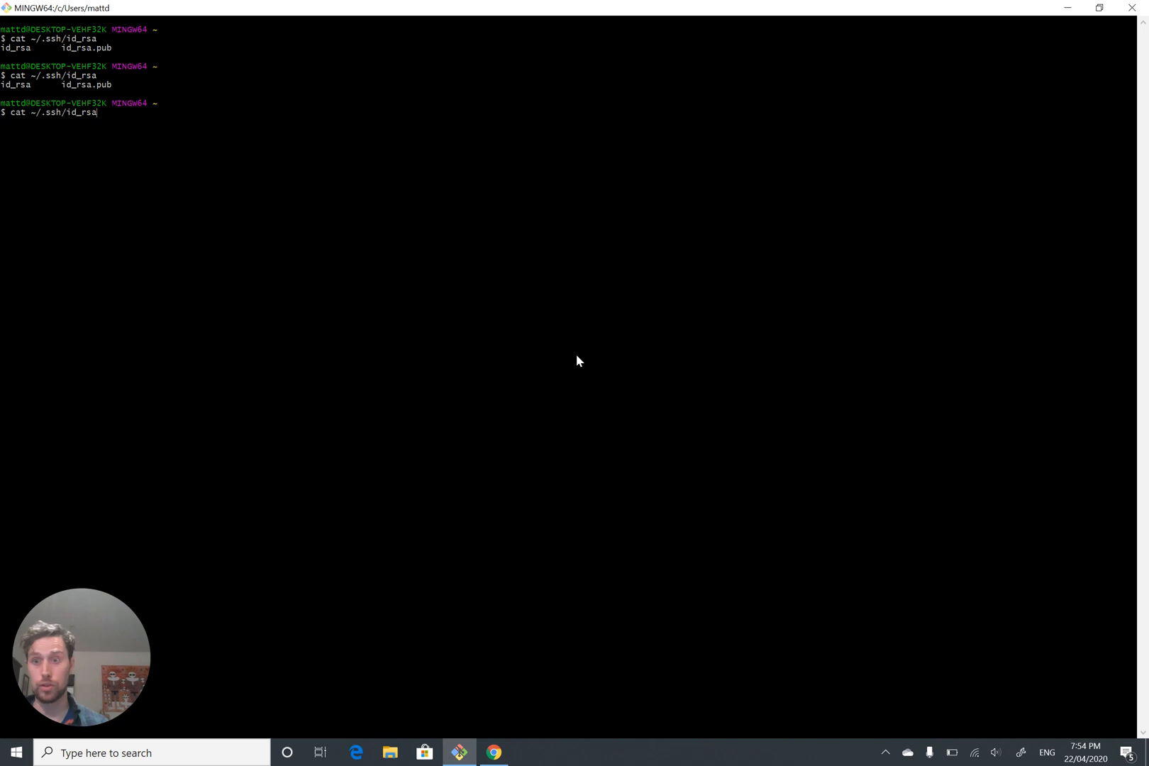
text(.pub)
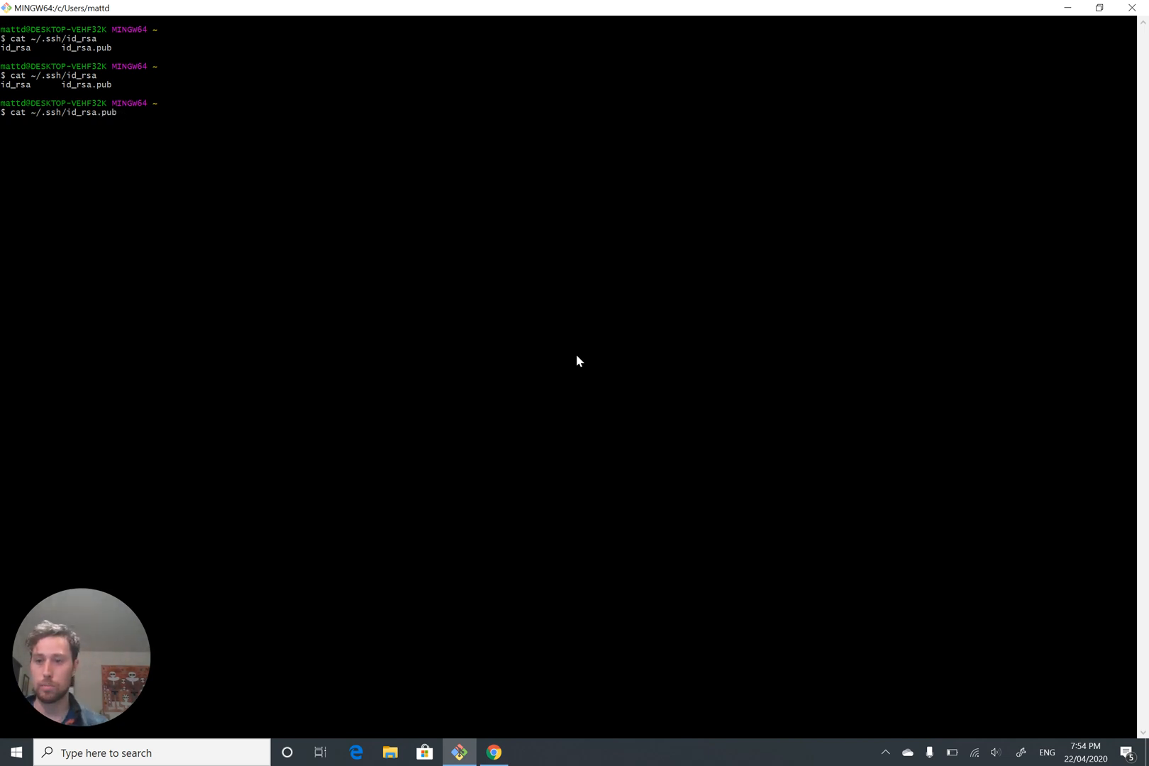
key(Return)
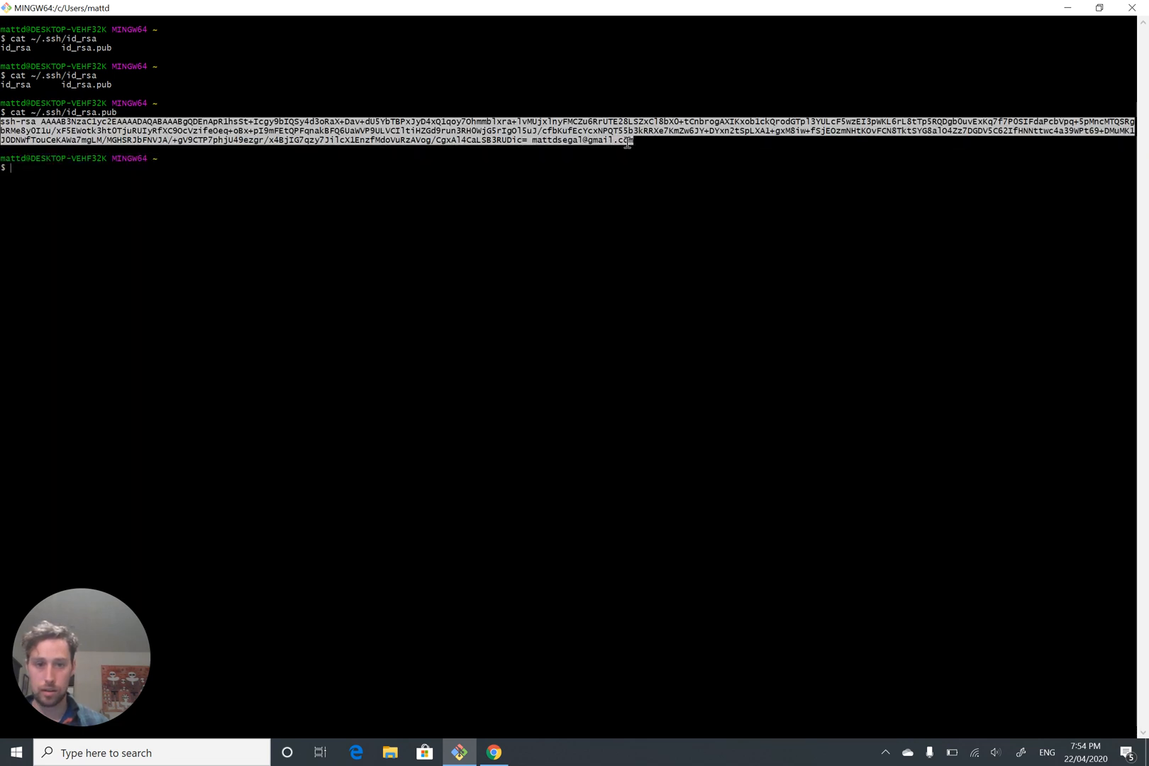
Copy the printed public key text to the clipboard.
right_click(627, 144)
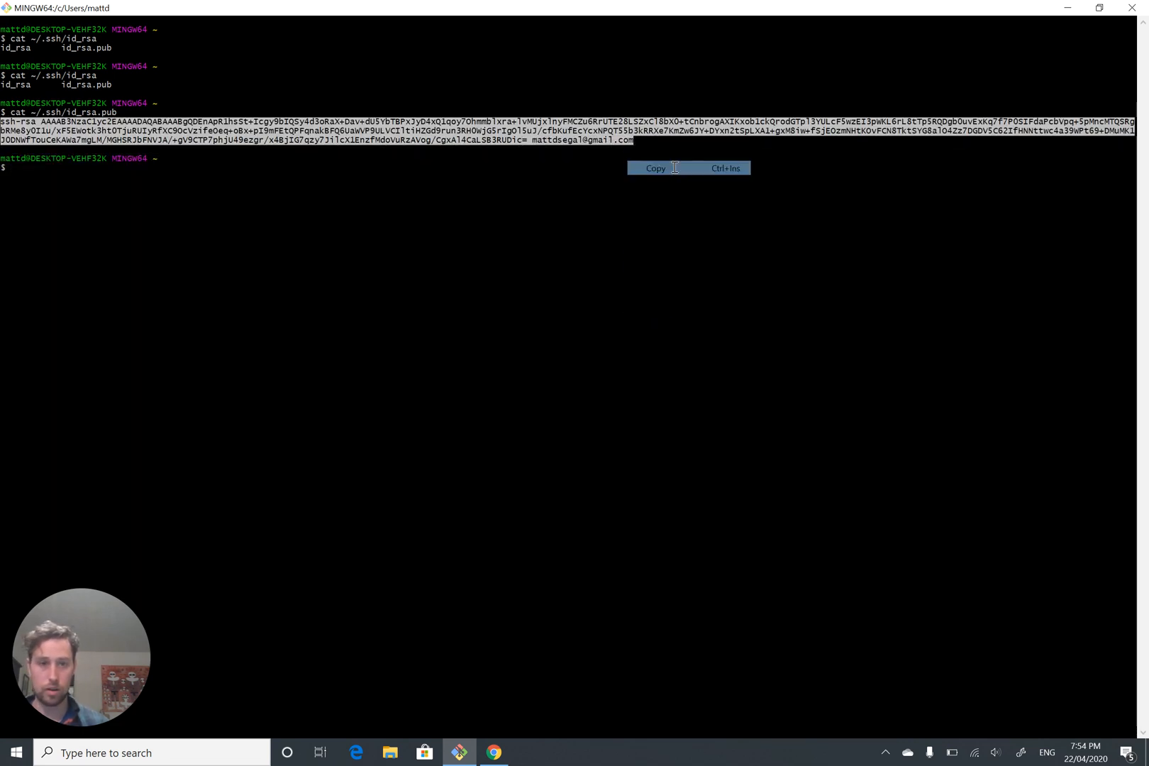
click(494, 752)
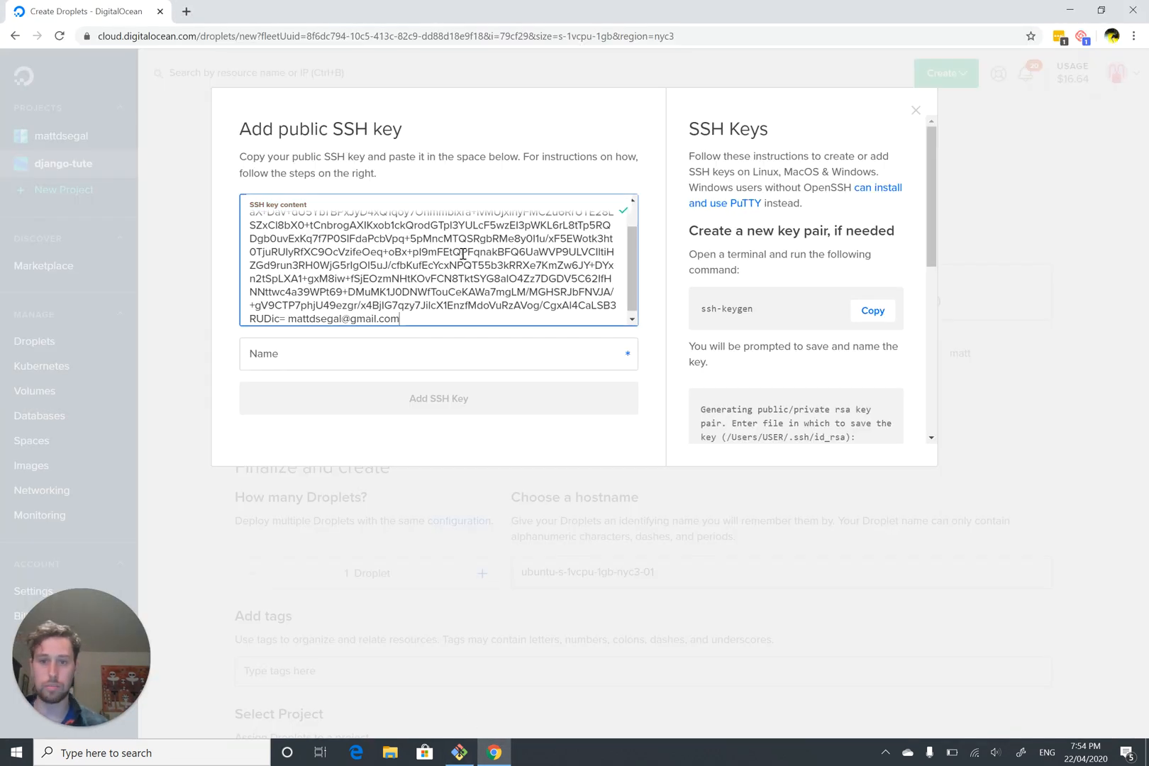
Save the pasted key as an SSH key named matt-tute for the droplet's authentication.
scroll(up, 3)
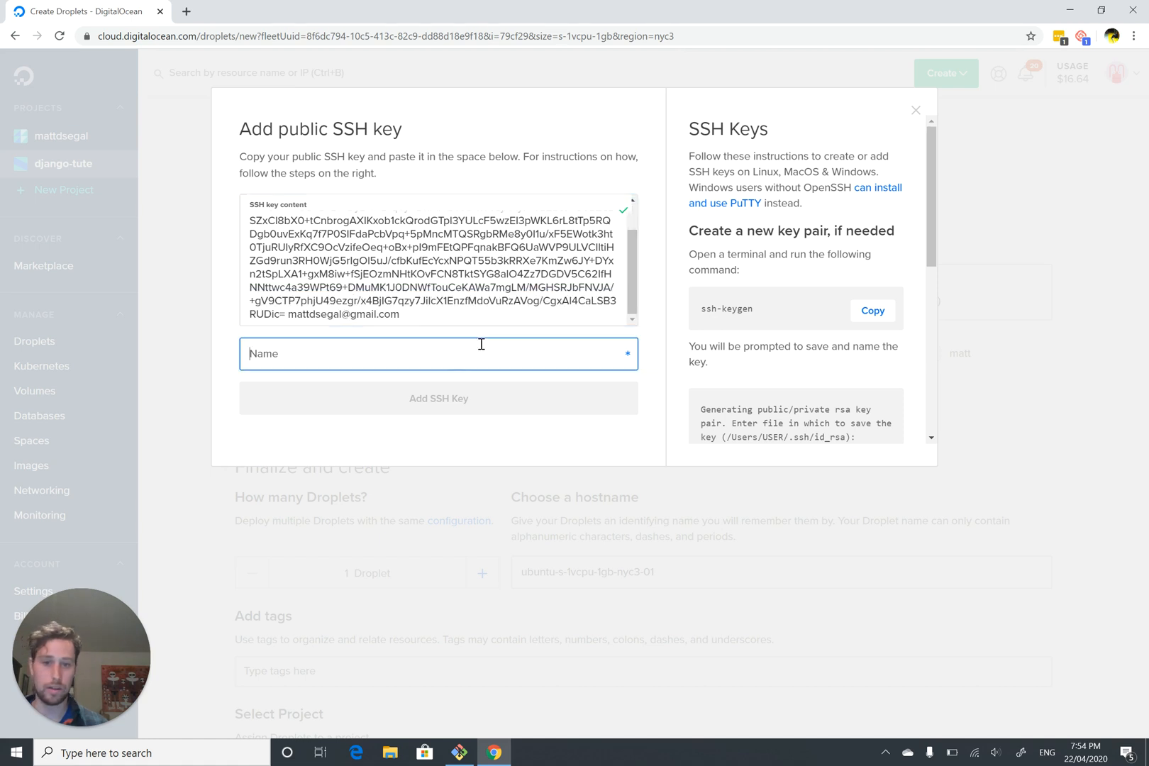
text(matt-tute)
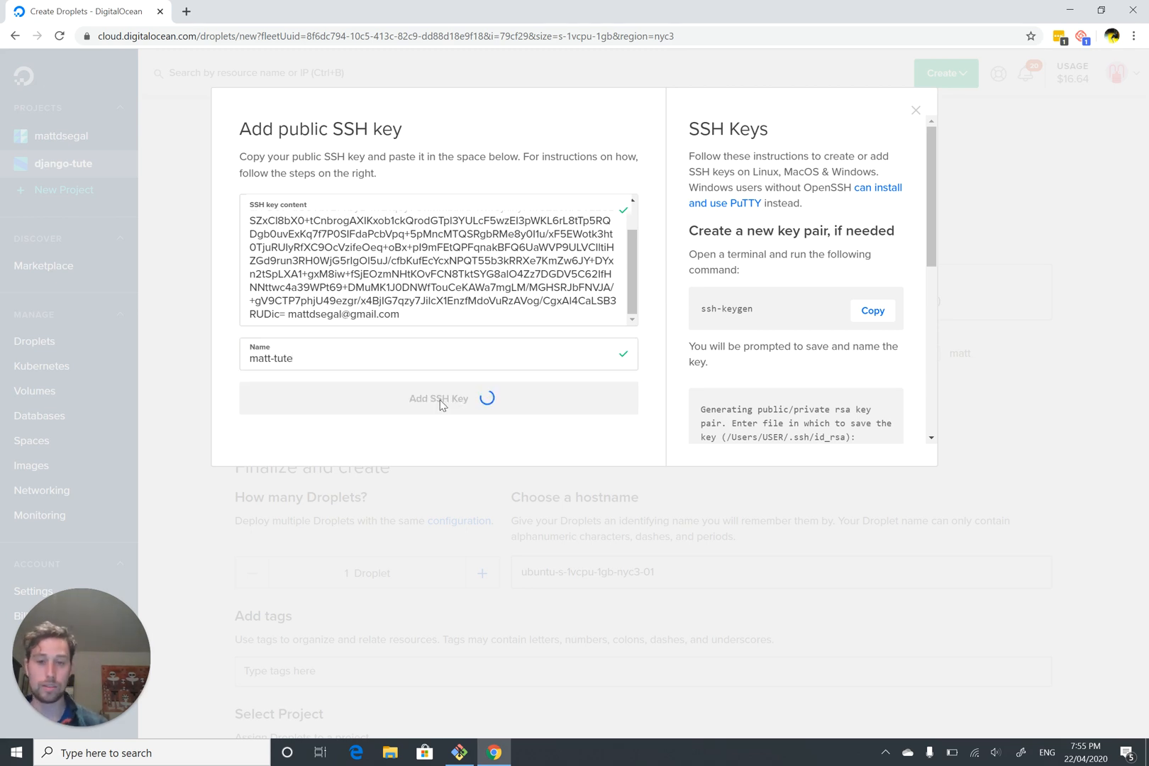
click(439, 398)
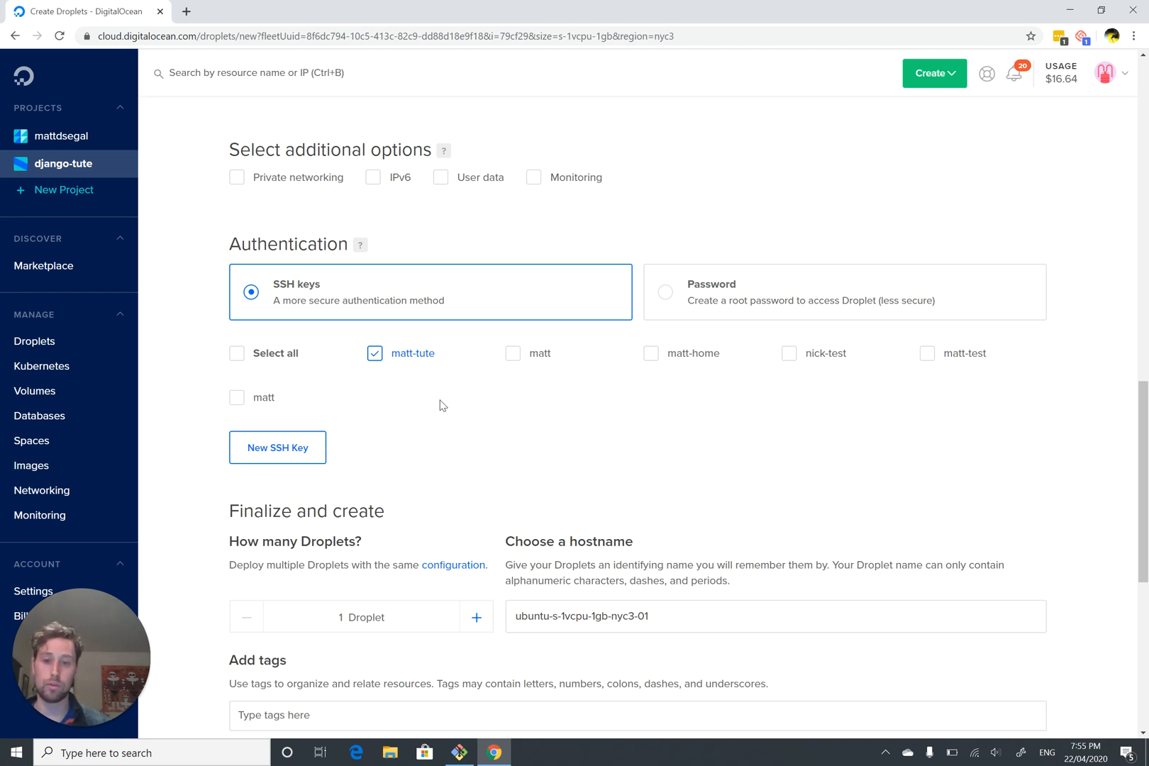
Set the hostname to django-tute in the django-tute project and create the droplet.
scroll(down, 3)
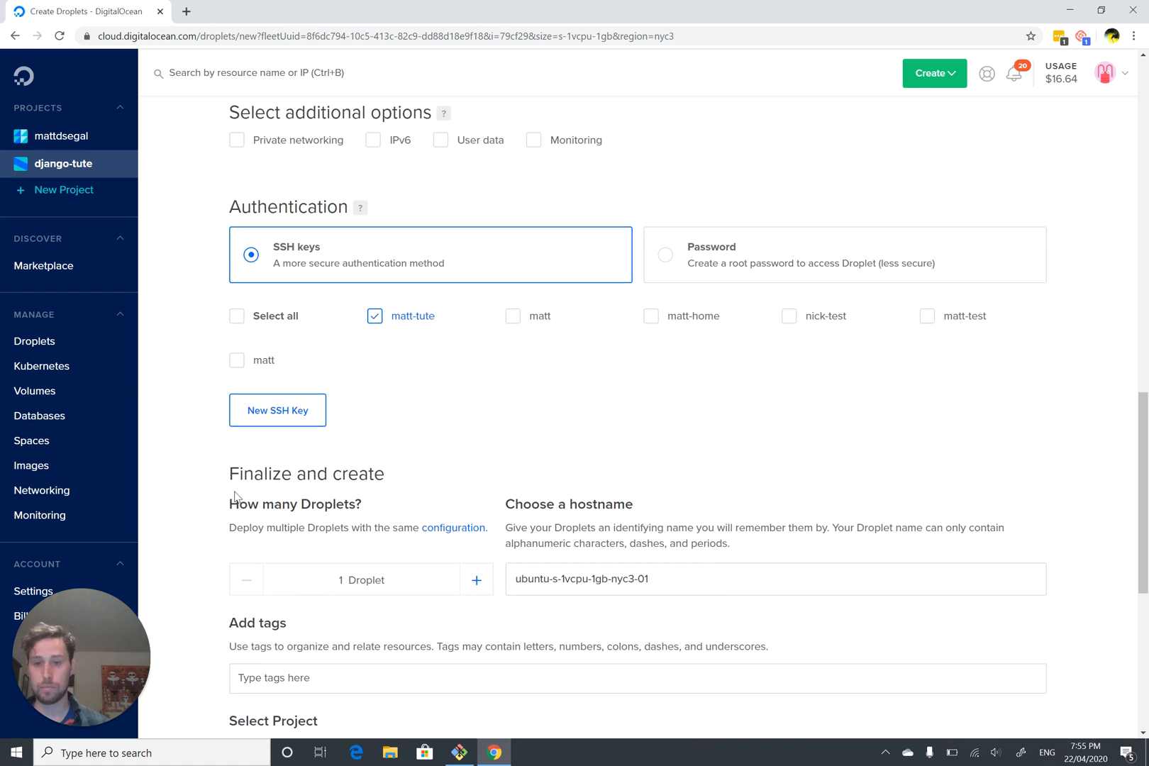
scroll(down, 3)
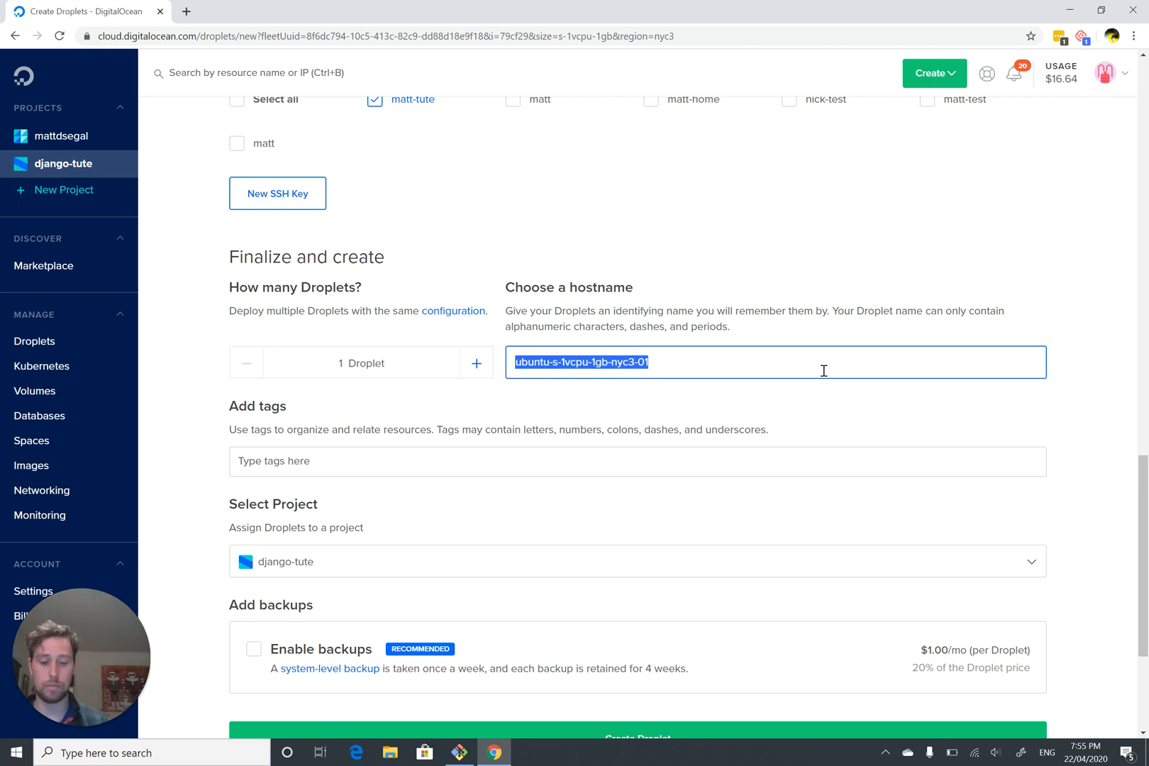
text(django-tute)
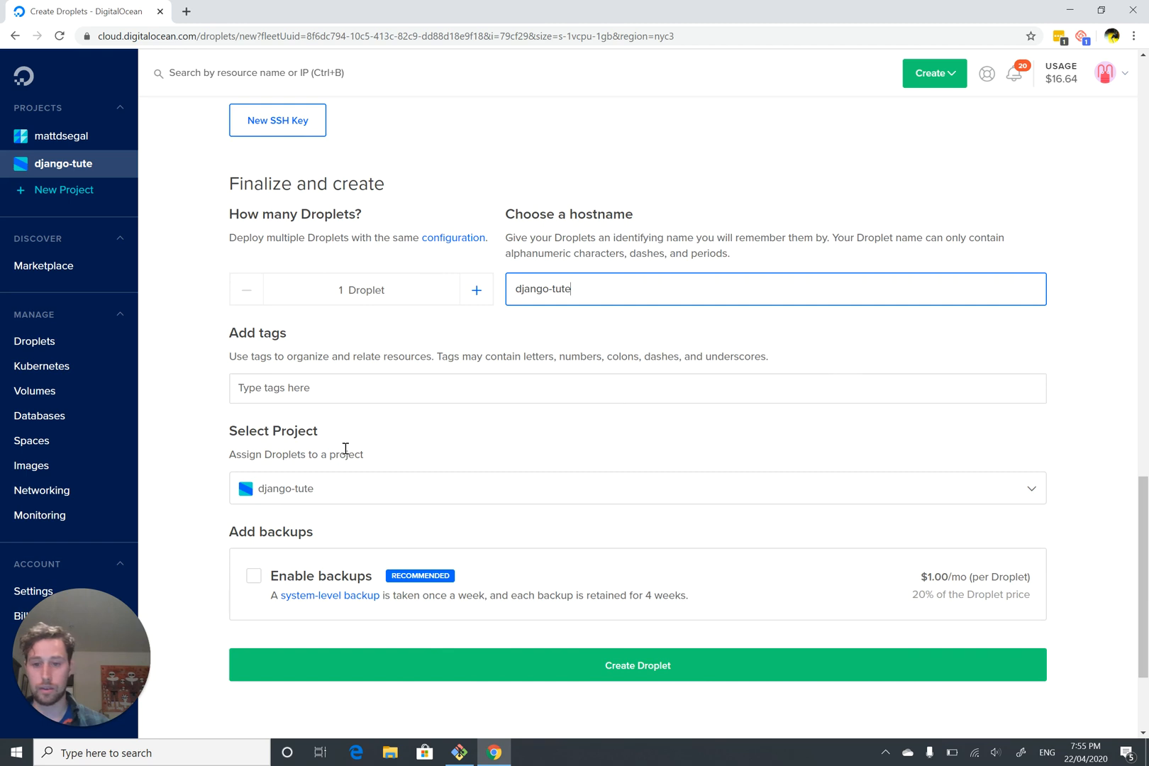
scroll(down, 3)
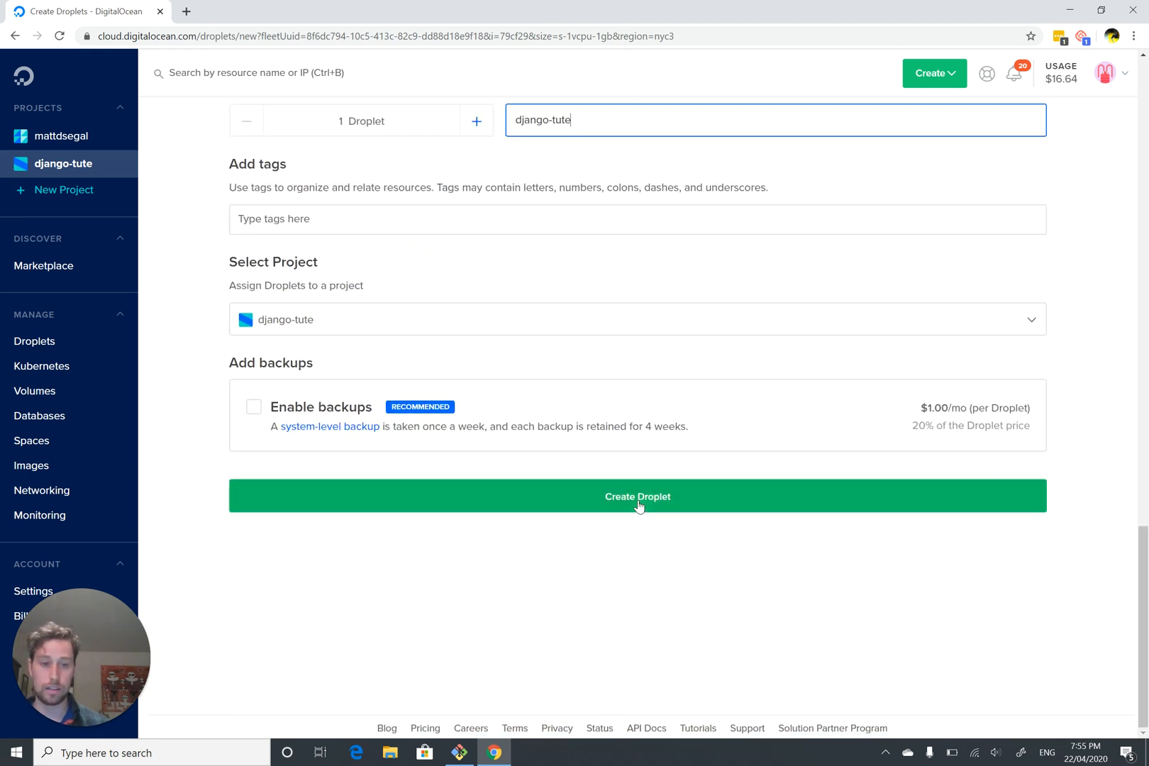
click(637, 497)
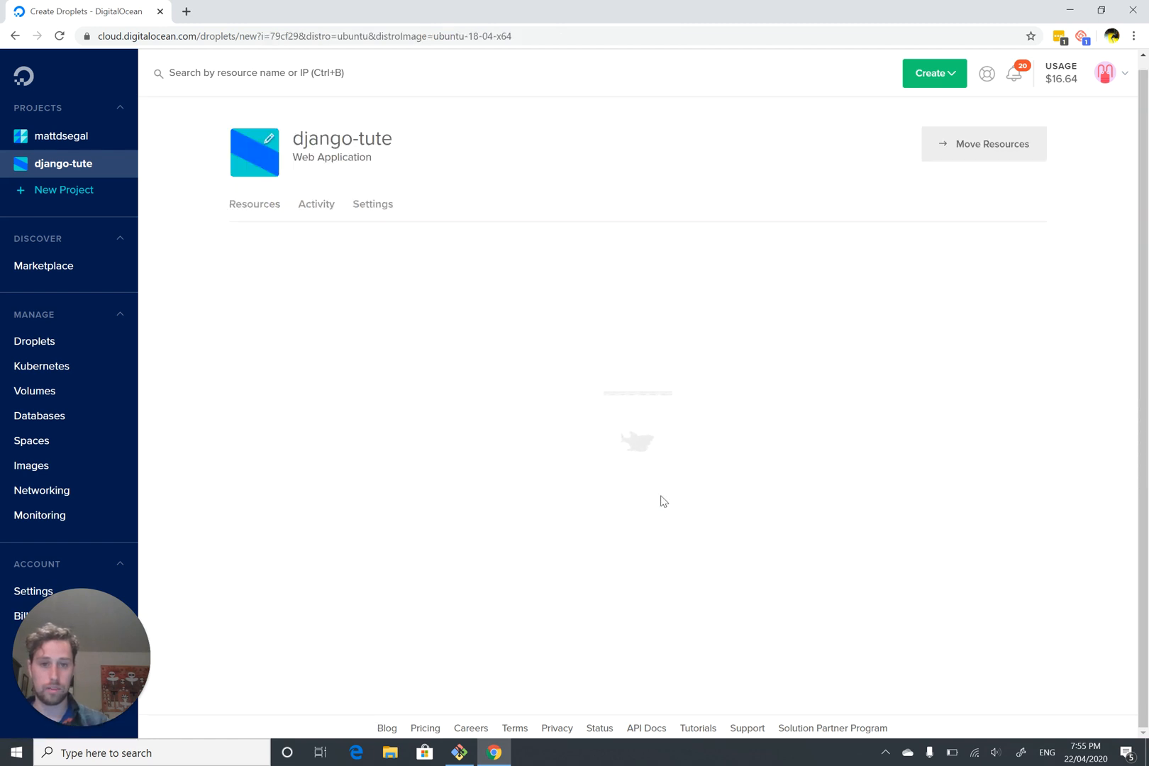
Watch the django-tute project's Resources tab while the droplet provisions.
click(62, 163)
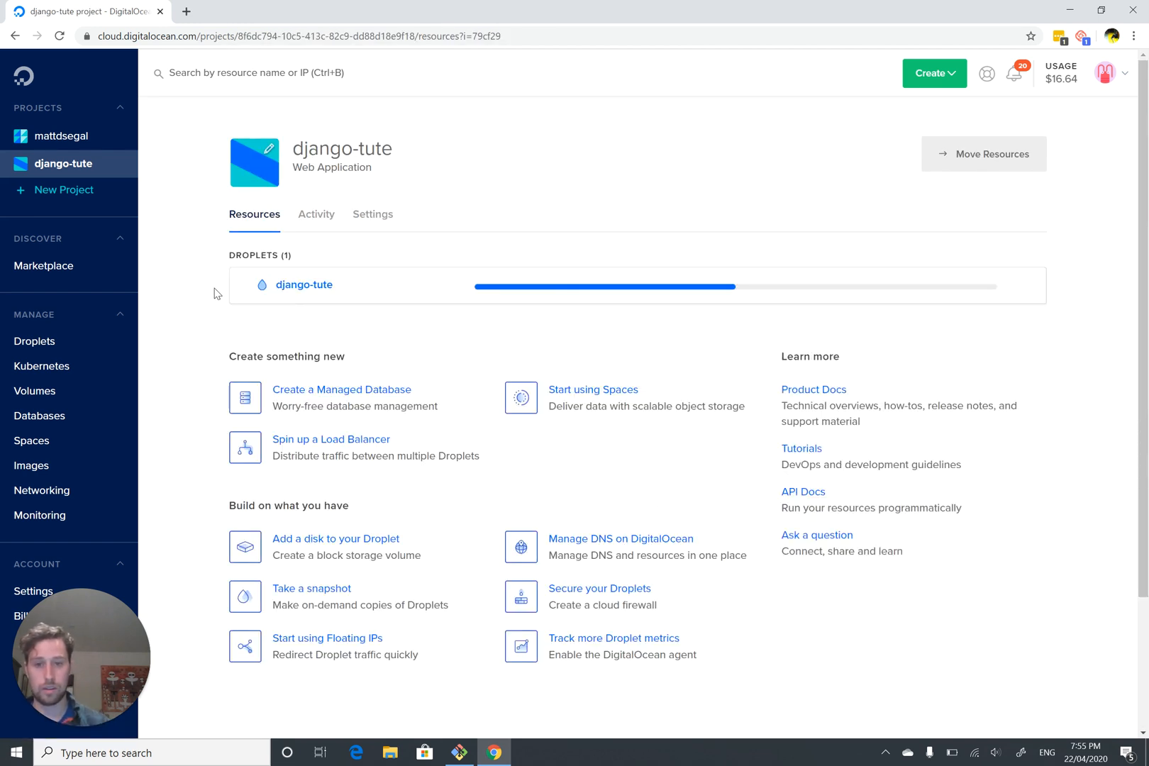
mouse_move(223, 319)
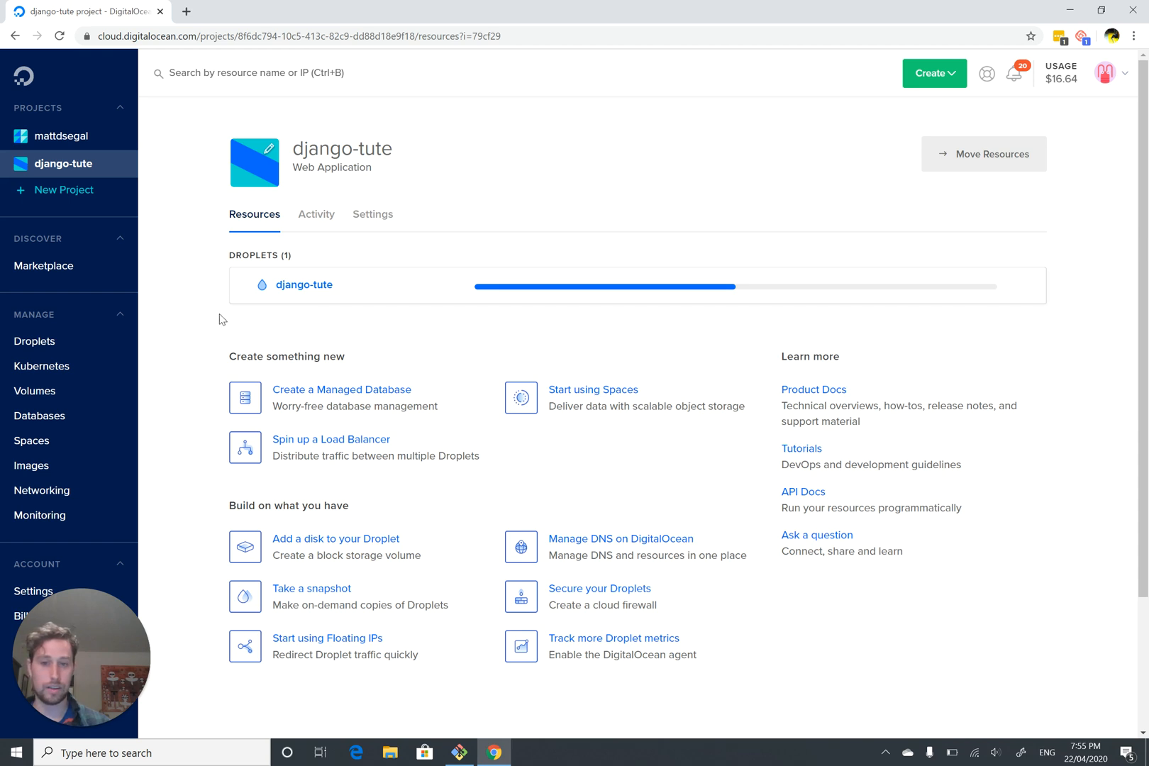
mouse_move(230, 292)
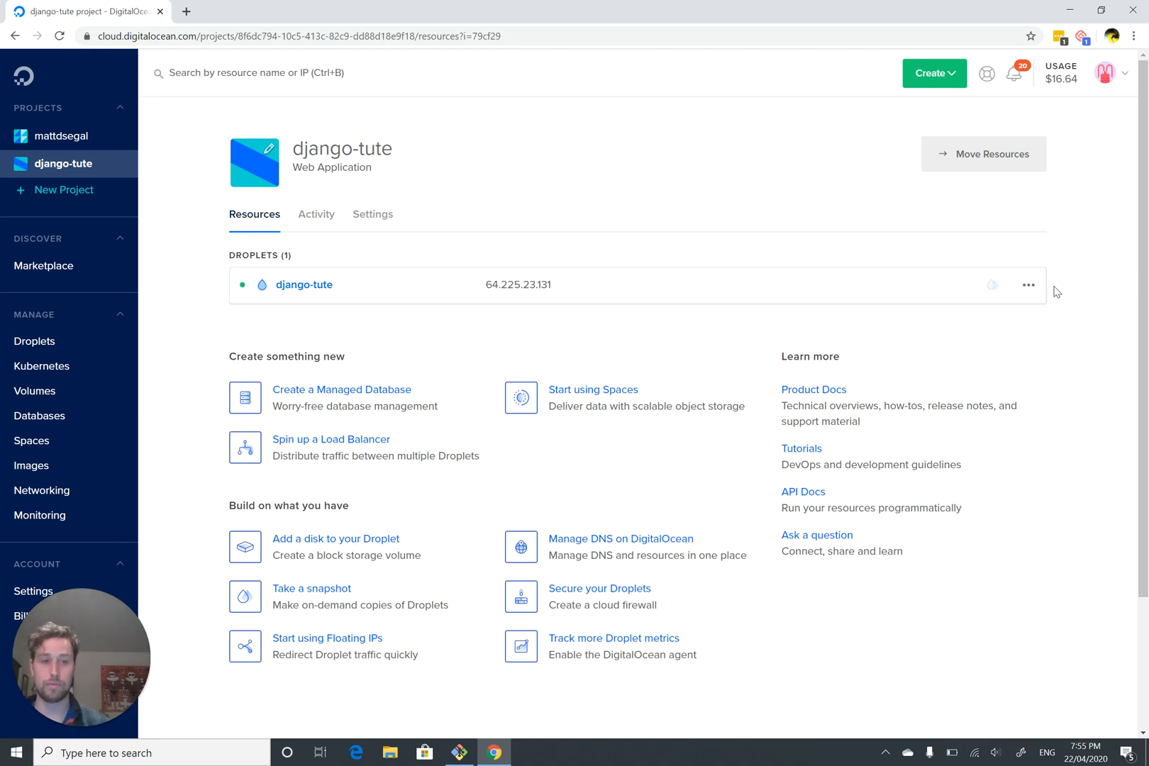
mouse_move(491, 284)
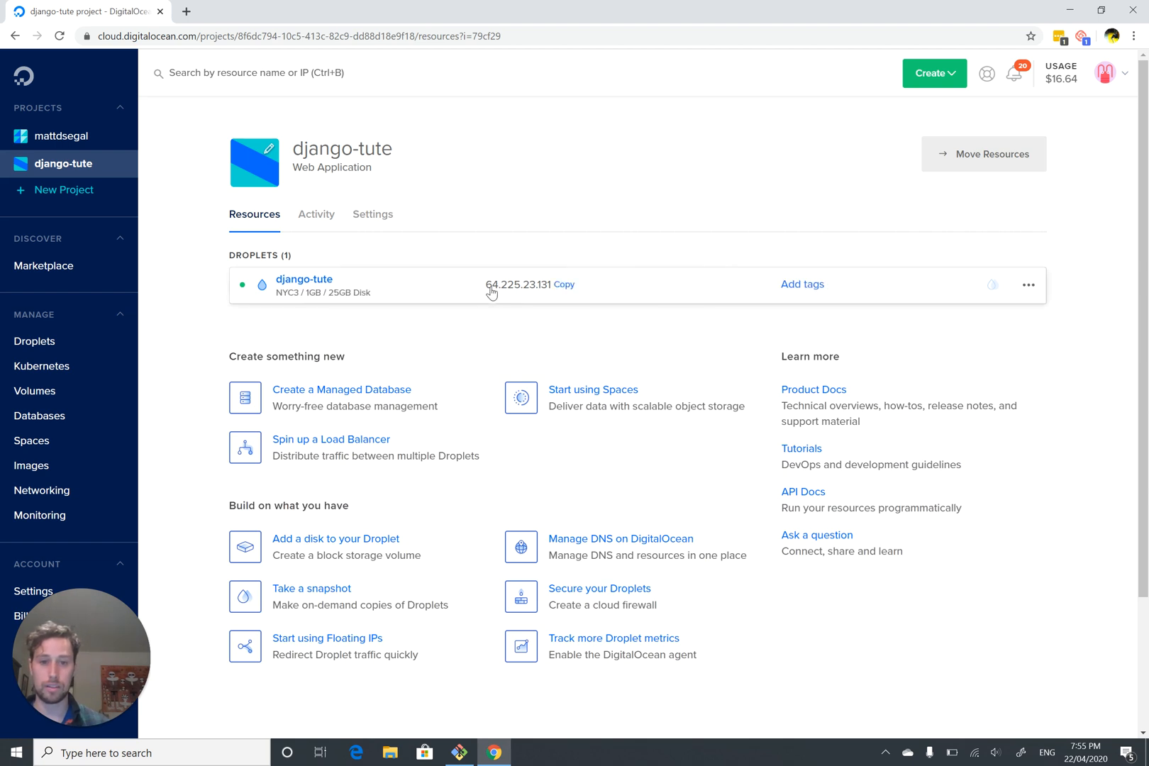
mouse_move(509, 295)
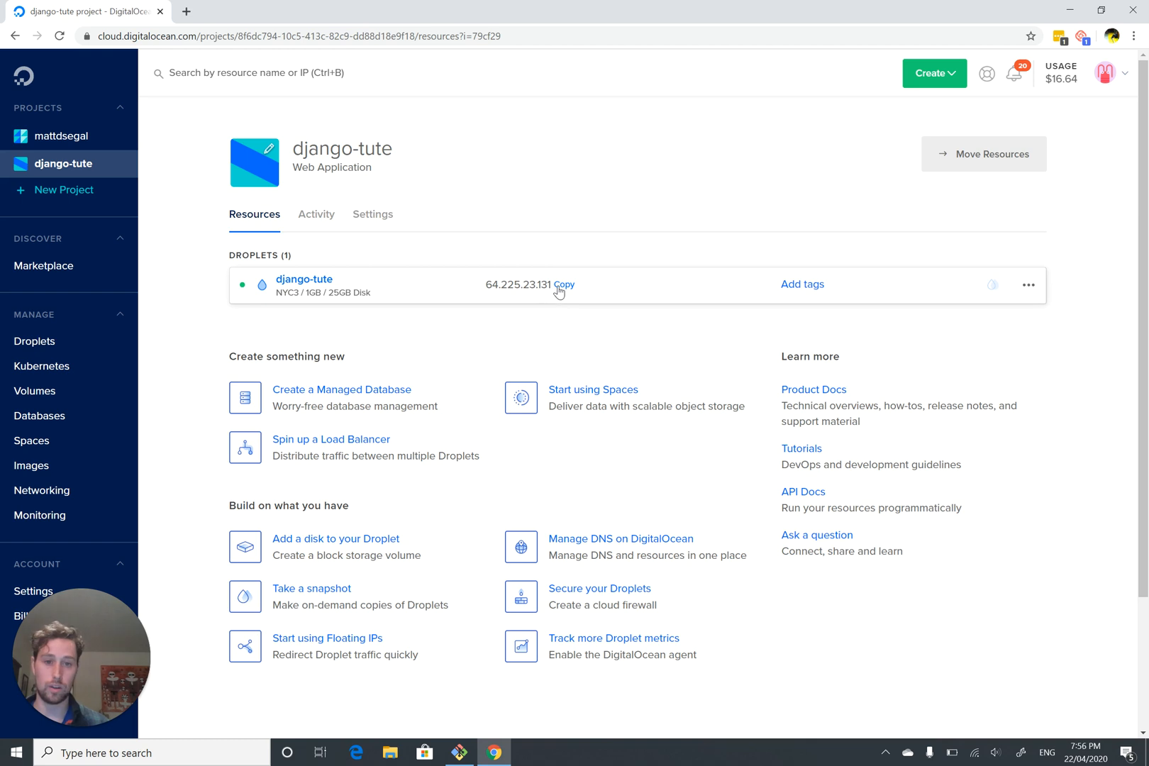
mouse_move(599, 262)
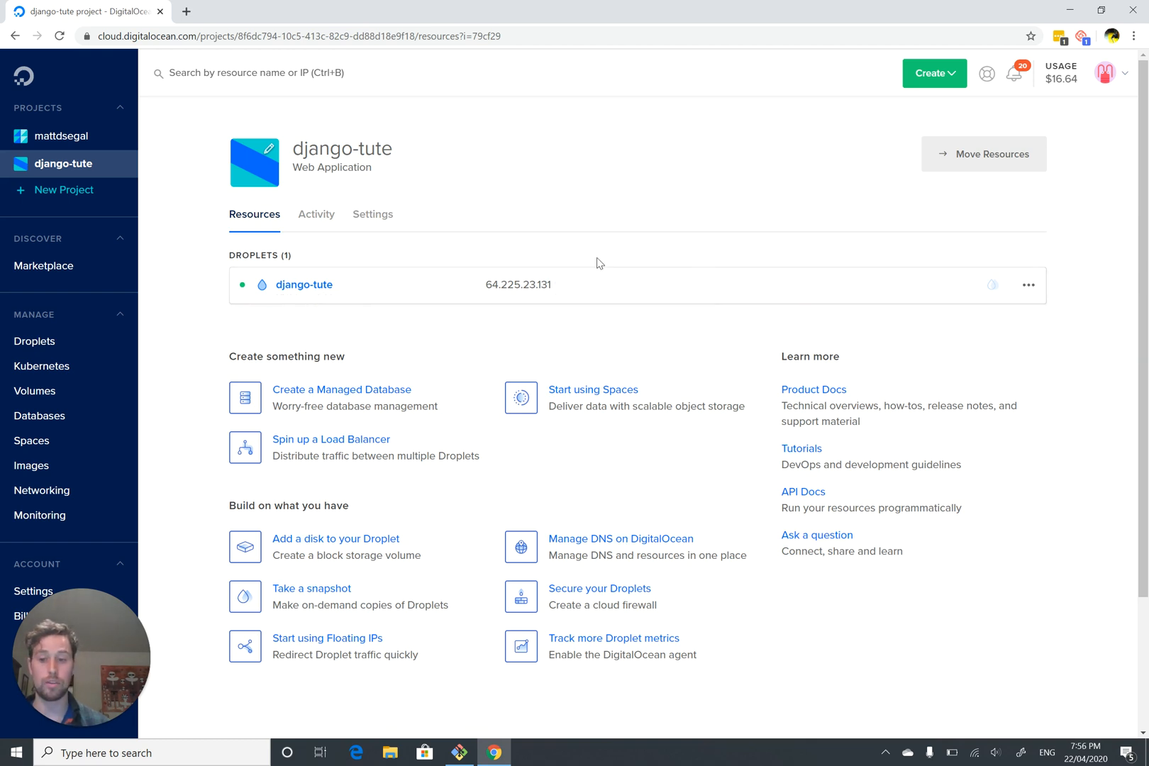